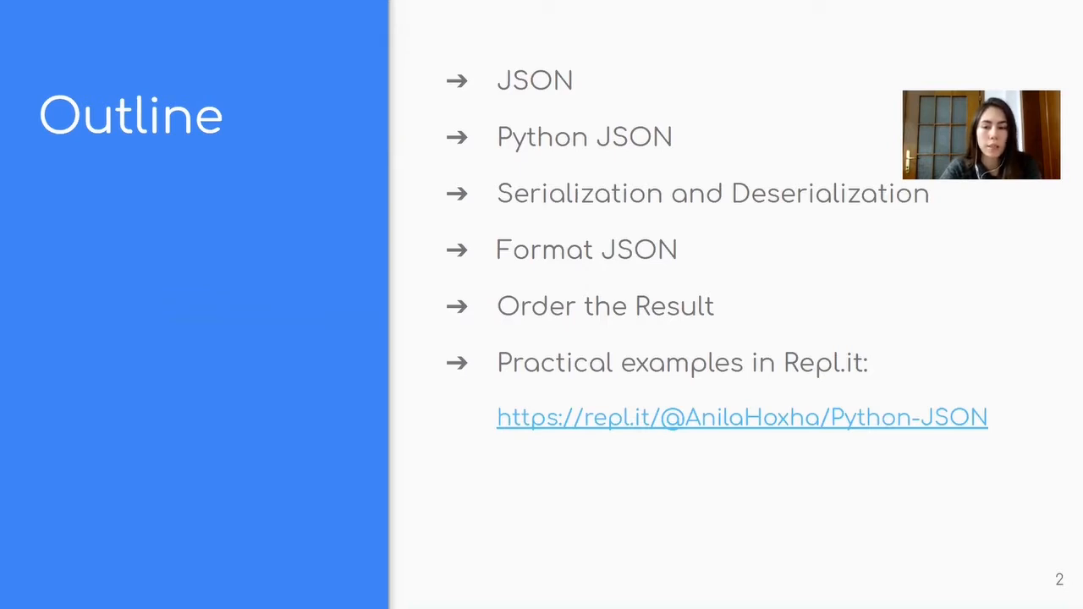
pyautogui.moveTo(533, 32)
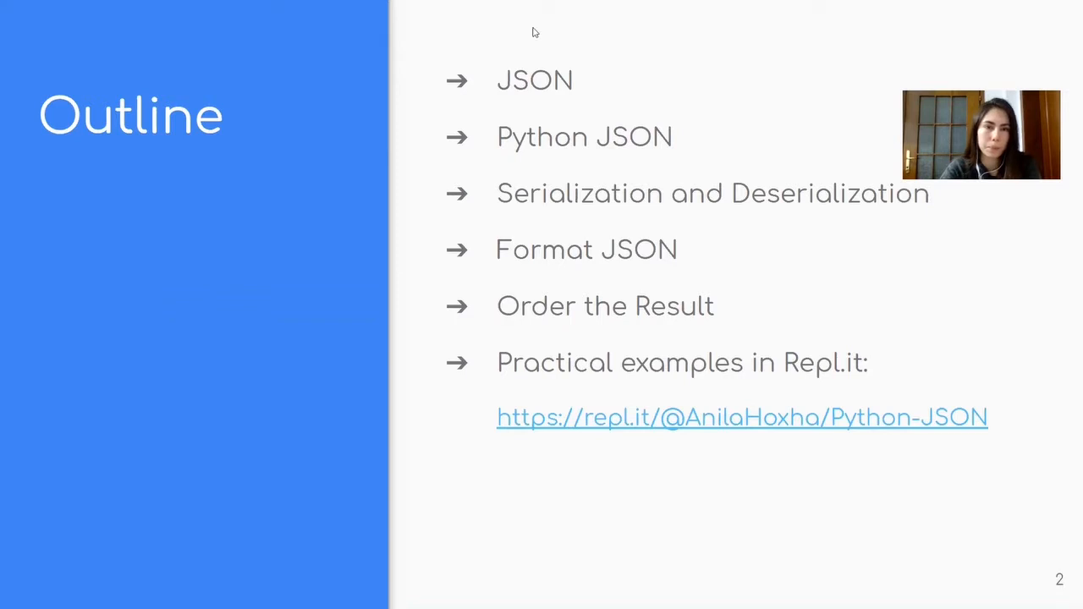
pyautogui.moveTo(532, 85)
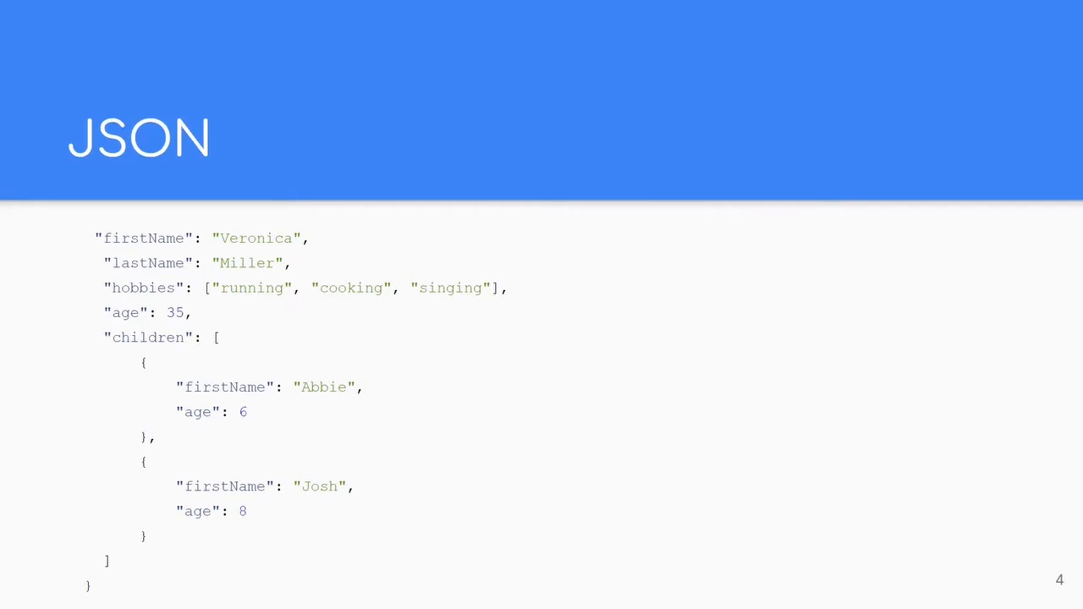
pyautogui.press('Right')
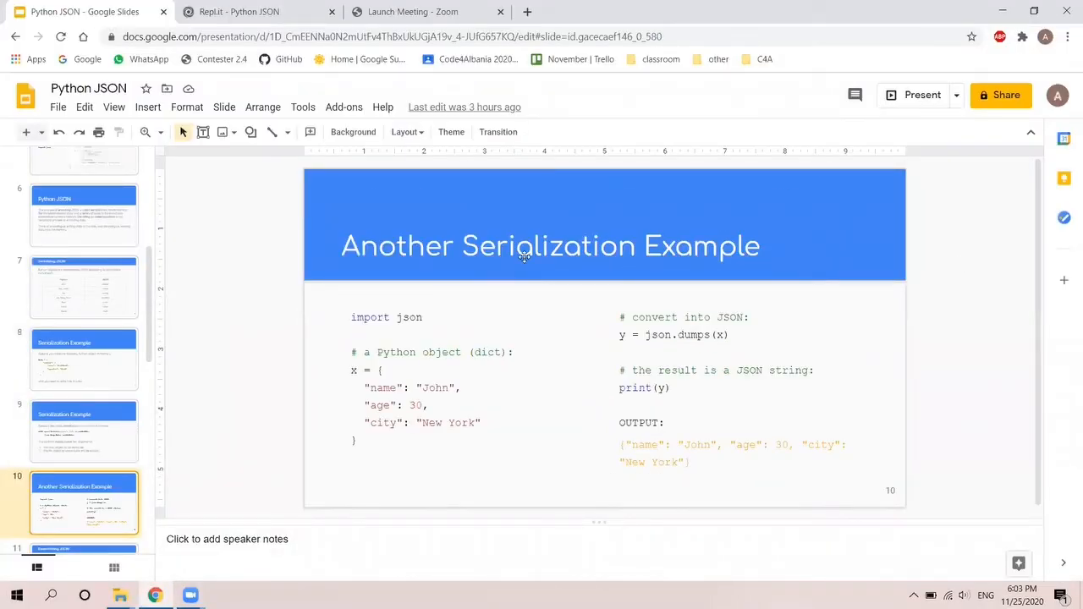
# In the Replit tab, import json and start an empty dictionary x in main.py
pyautogui.click(246, 11)
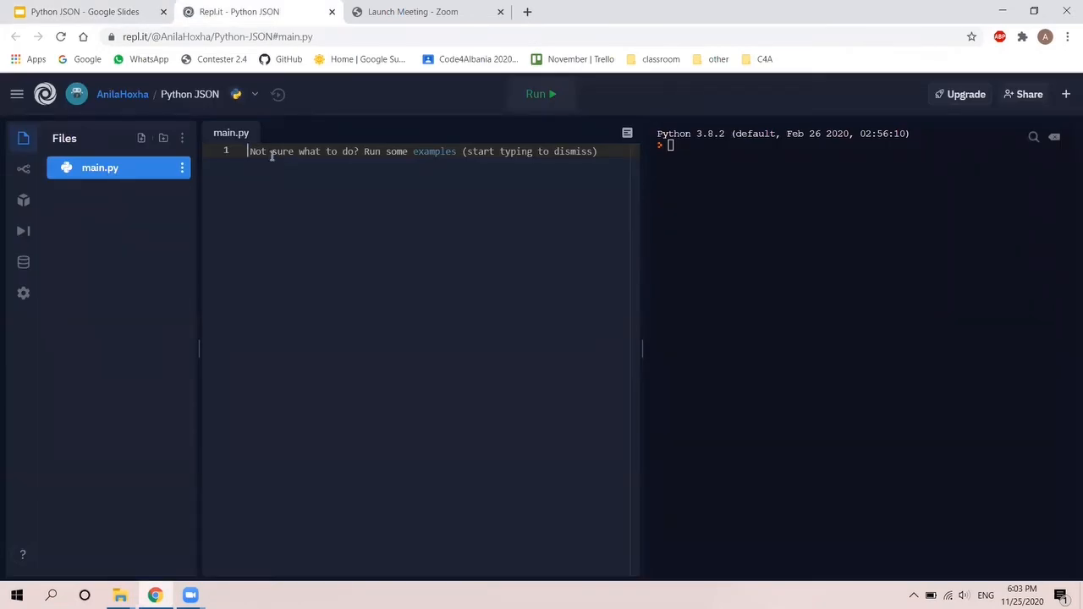
pyautogui.write('import json')
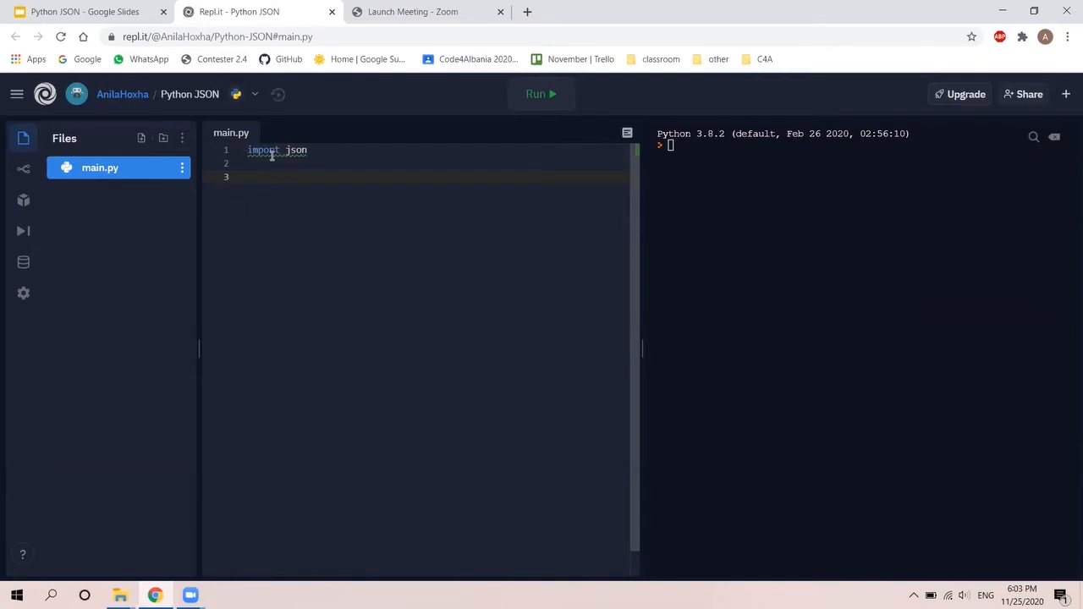
pyautogui.write('x')
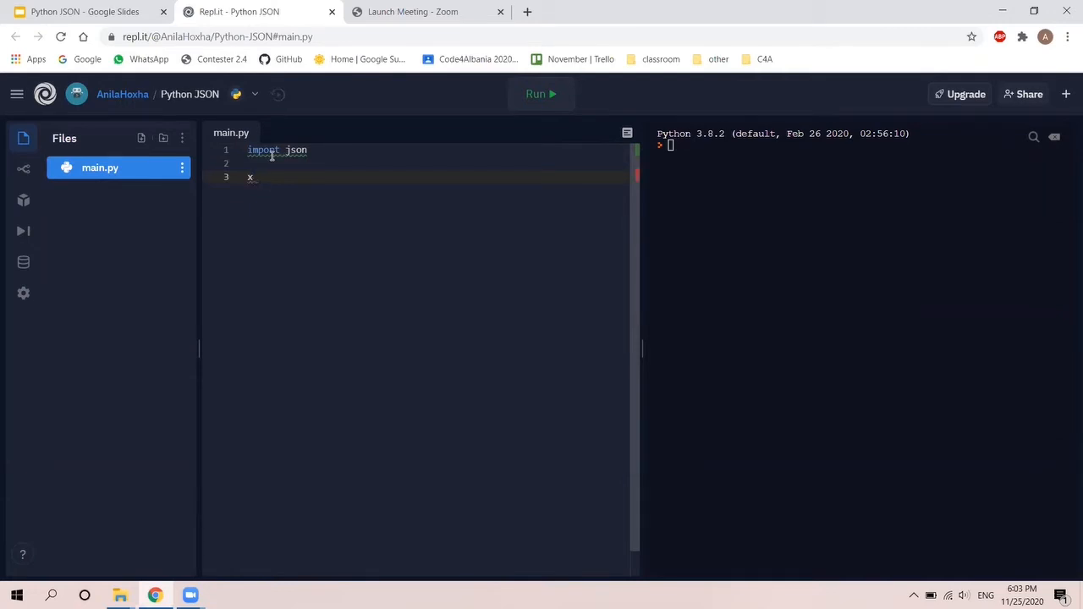
pyautogui.write('= {}')
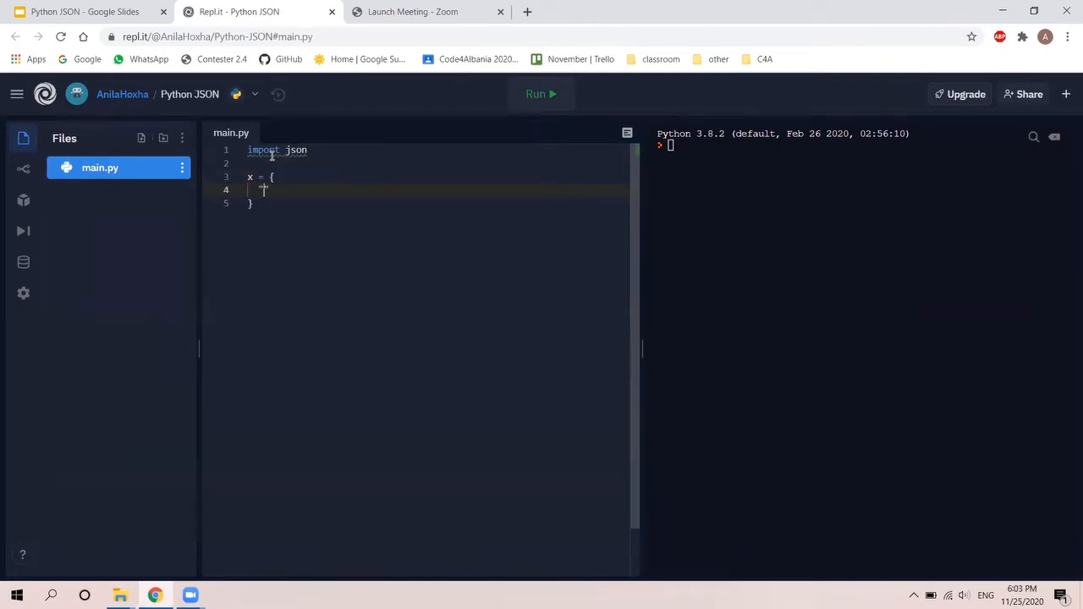
# Add "name": "Vanessa", "age": 20 and a "country" key to x
pyautogui.write('"name":')
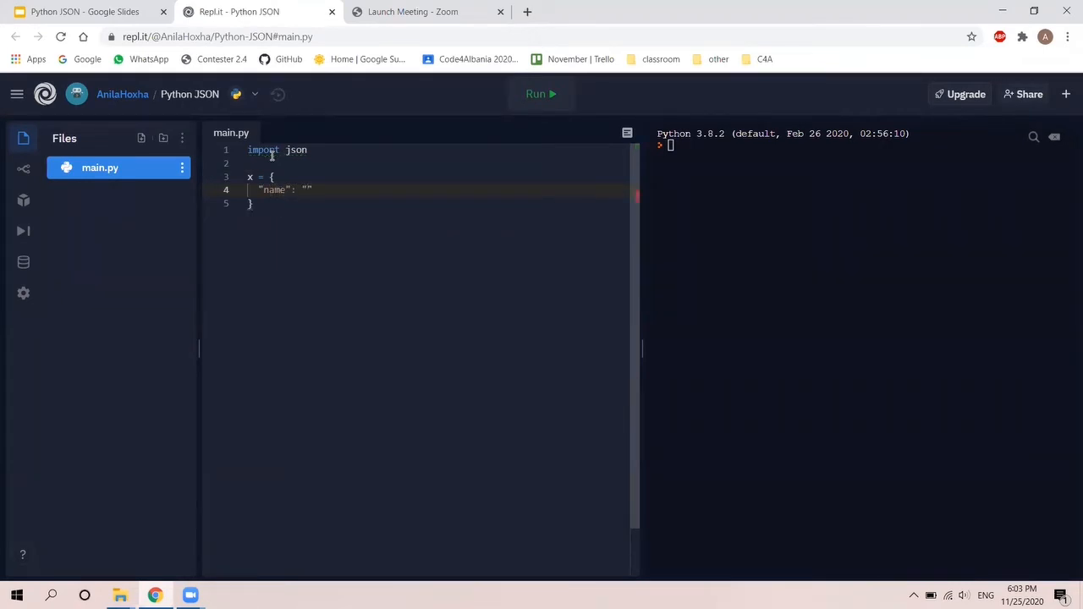
pyautogui.write('Vanessa')
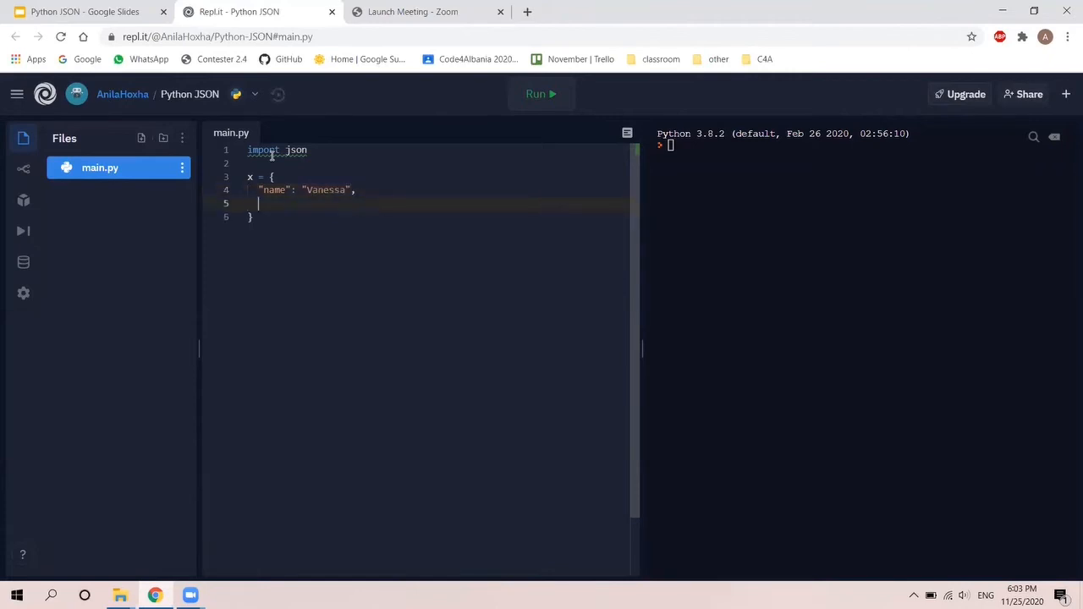
pyautogui.write('"')
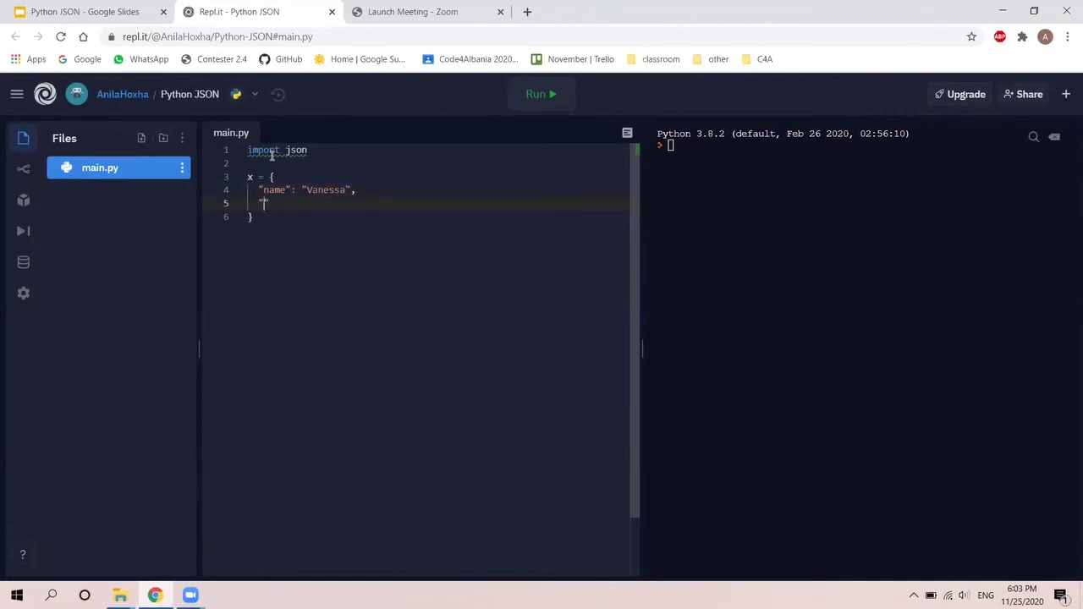
pyautogui.write('age"')
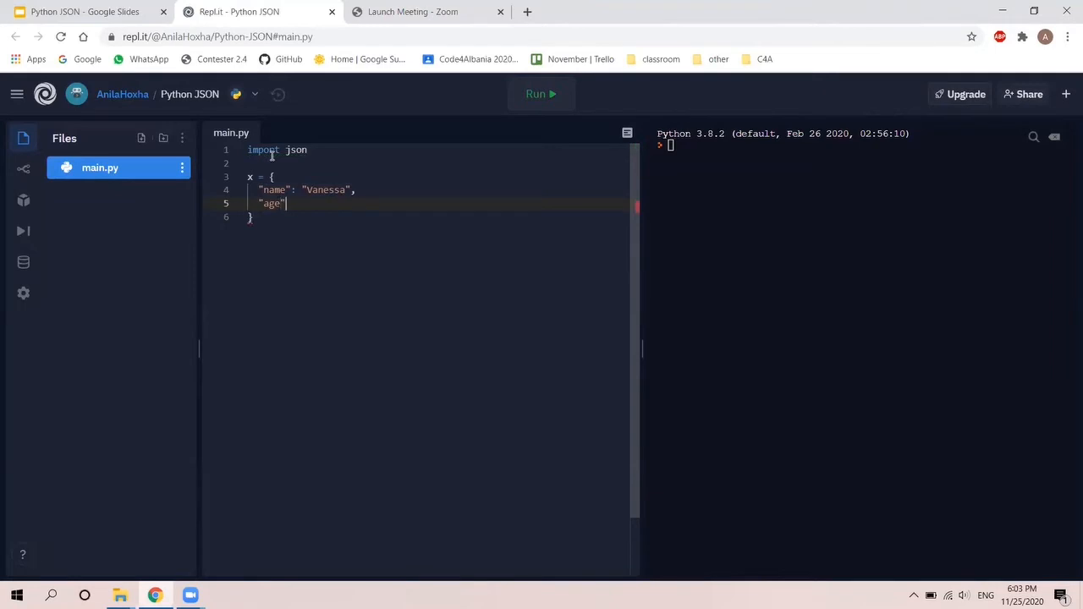
pyautogui.write(':')
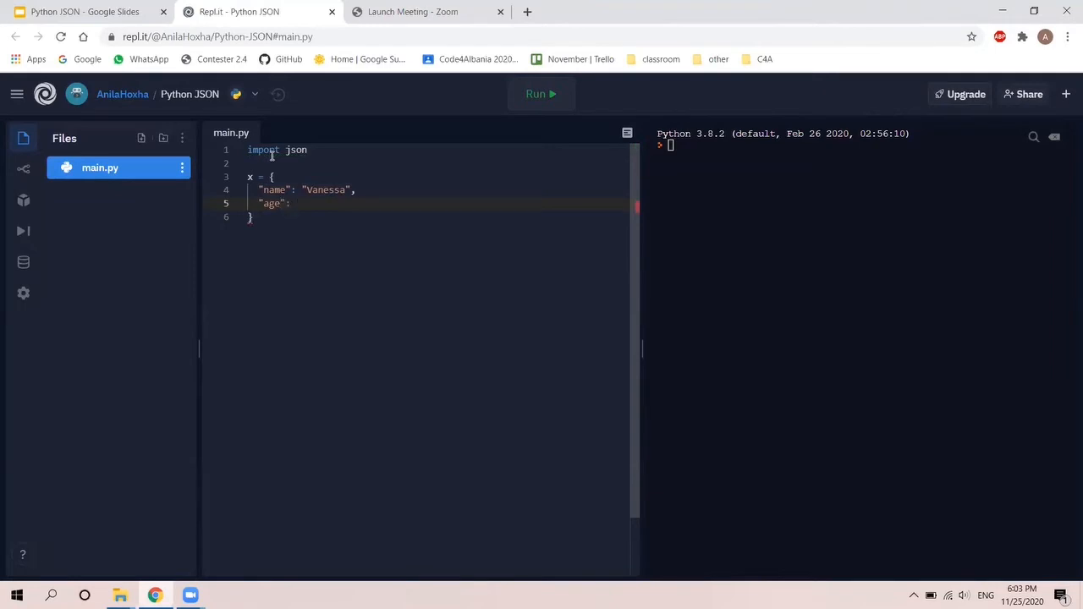
pyautogui.write('20')
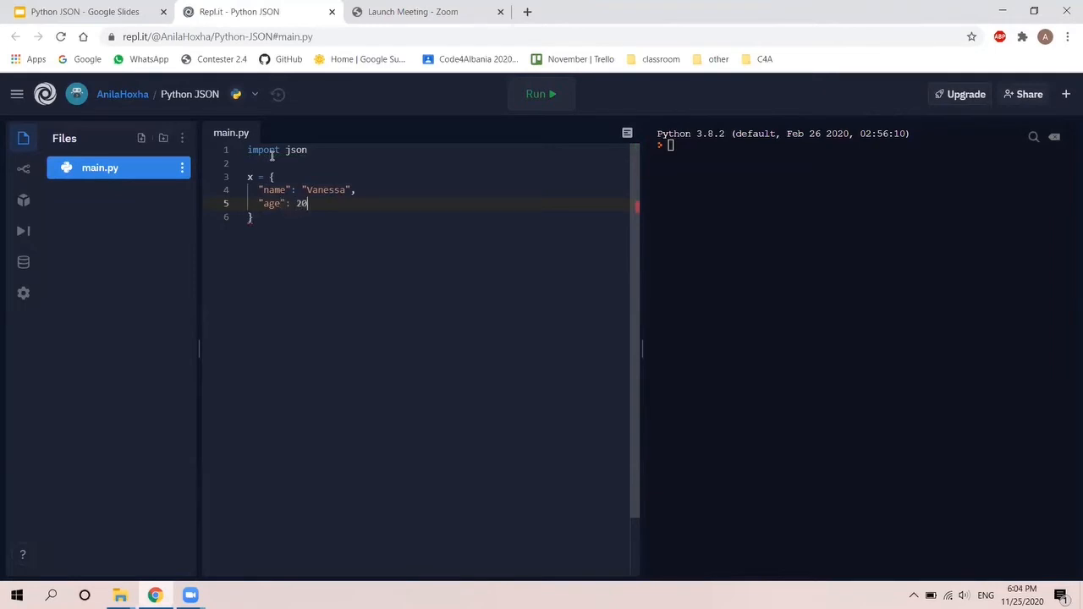
pyautogui.press('enter')
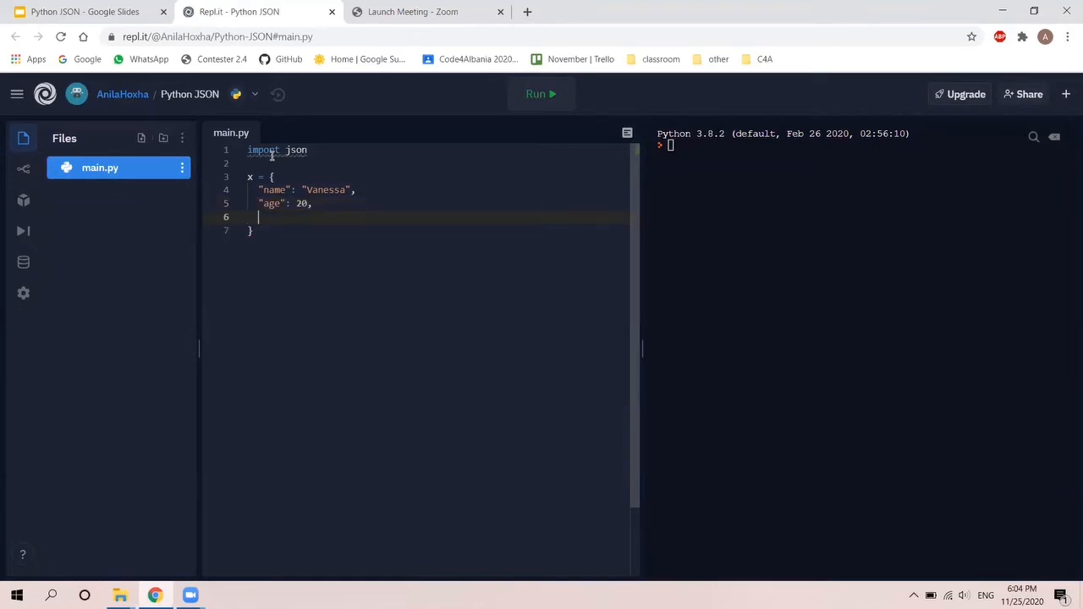
pyautogui.write('"con')
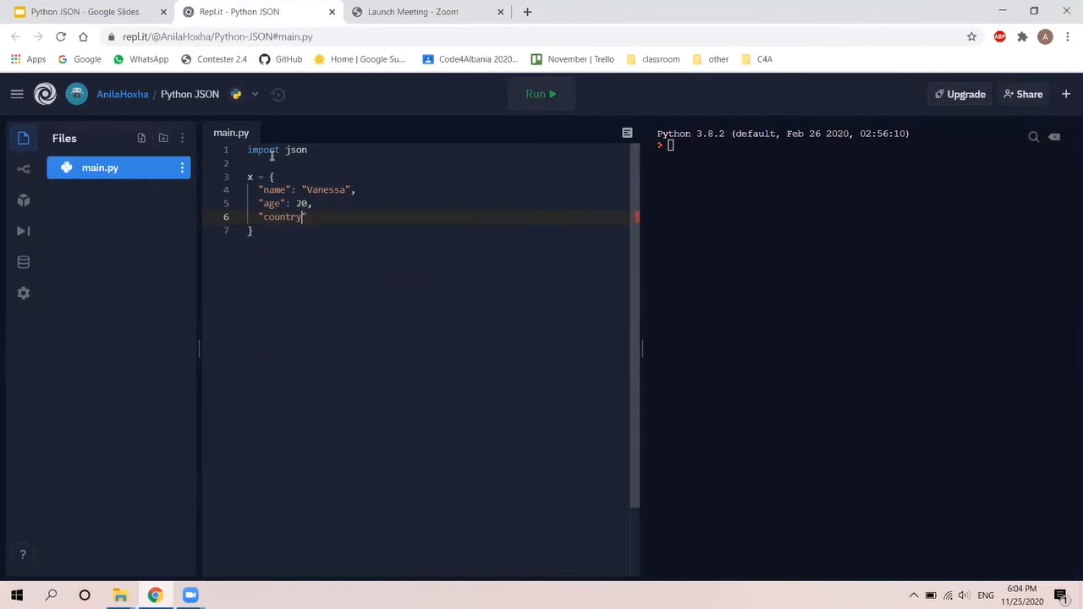
pyautogui.write('"')
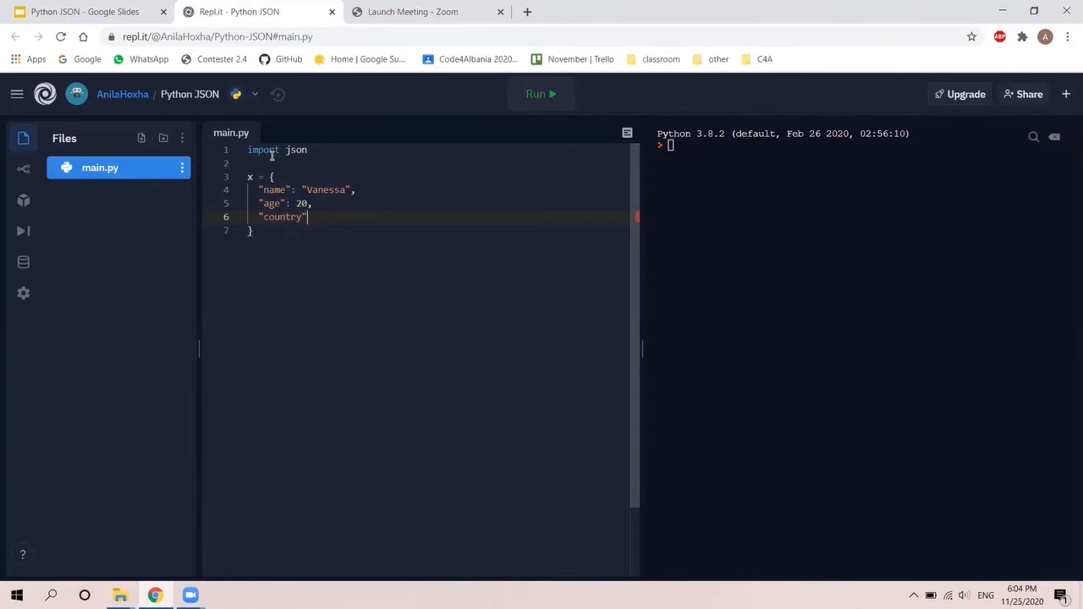
# Give "country" a nested dict with "name": "UK" and "city": "London"
pyautogui.write(': {')
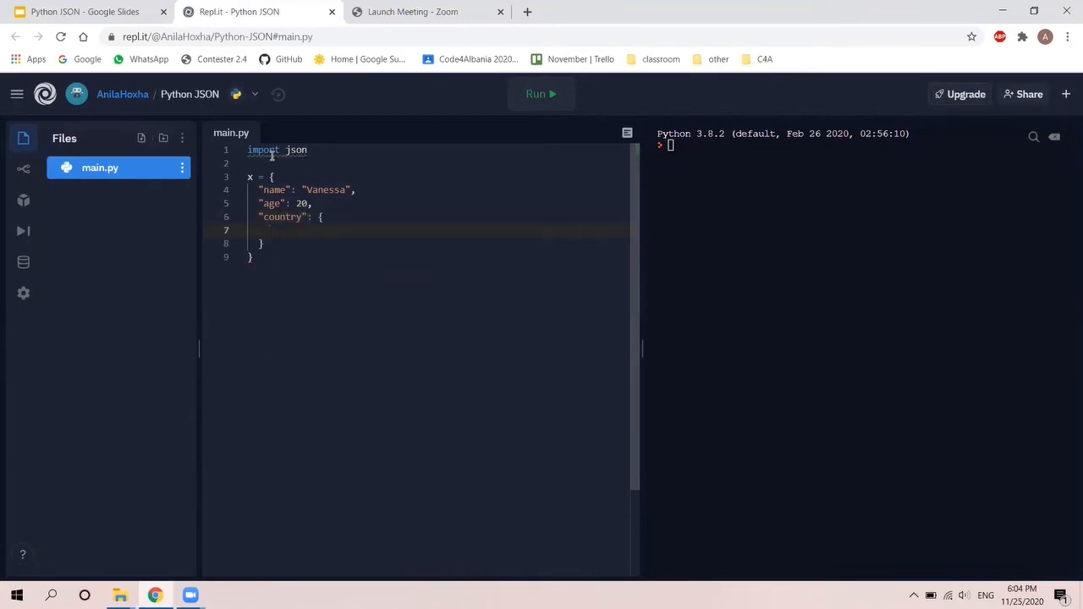
pyautogui.write('"name":')
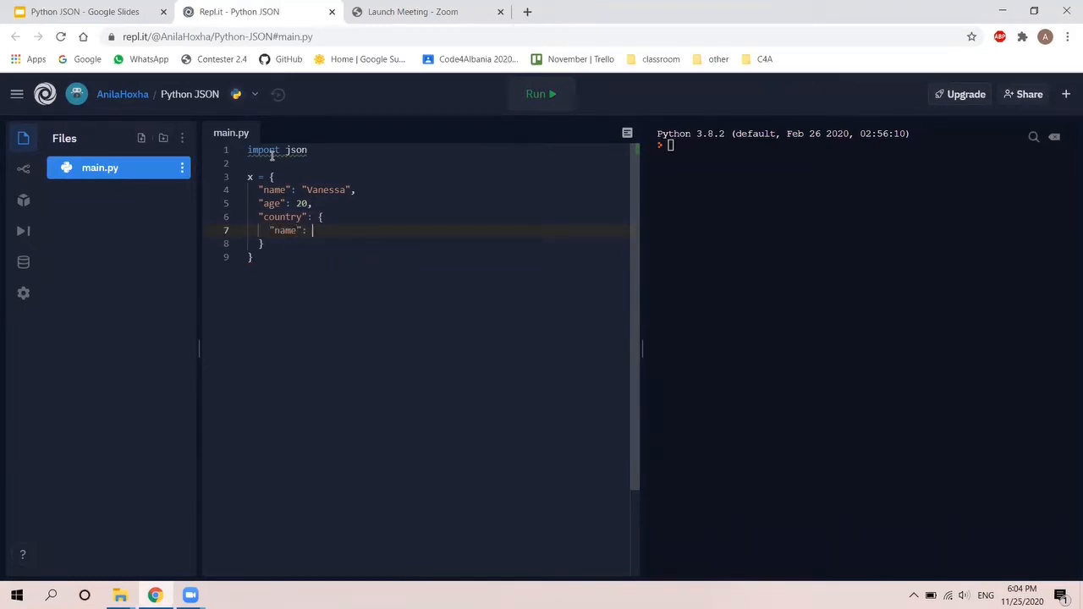
pyautogui.write('""')
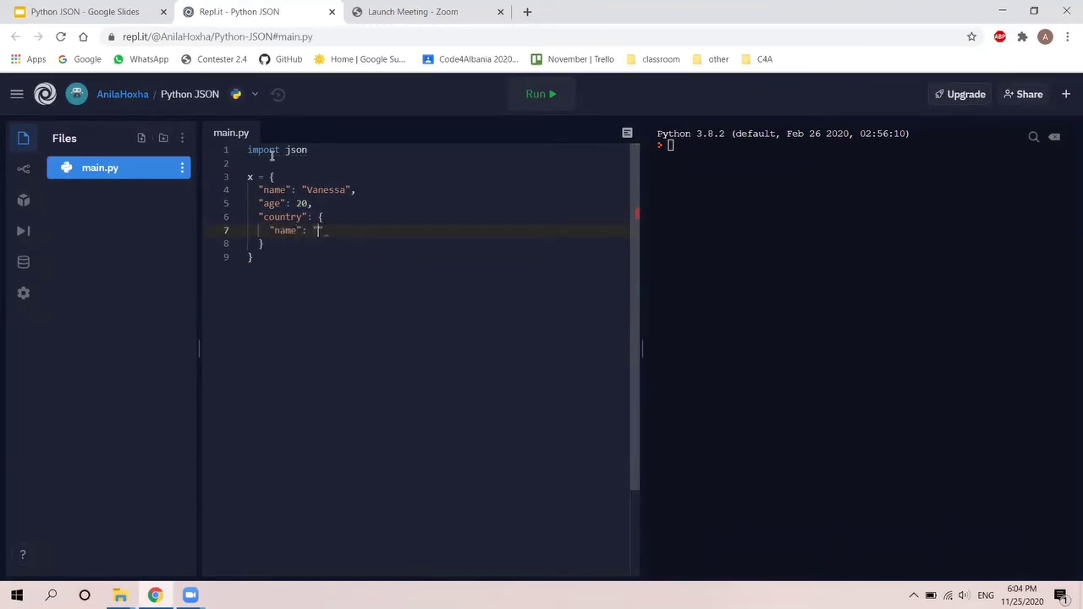
pyautogui.write('UK')
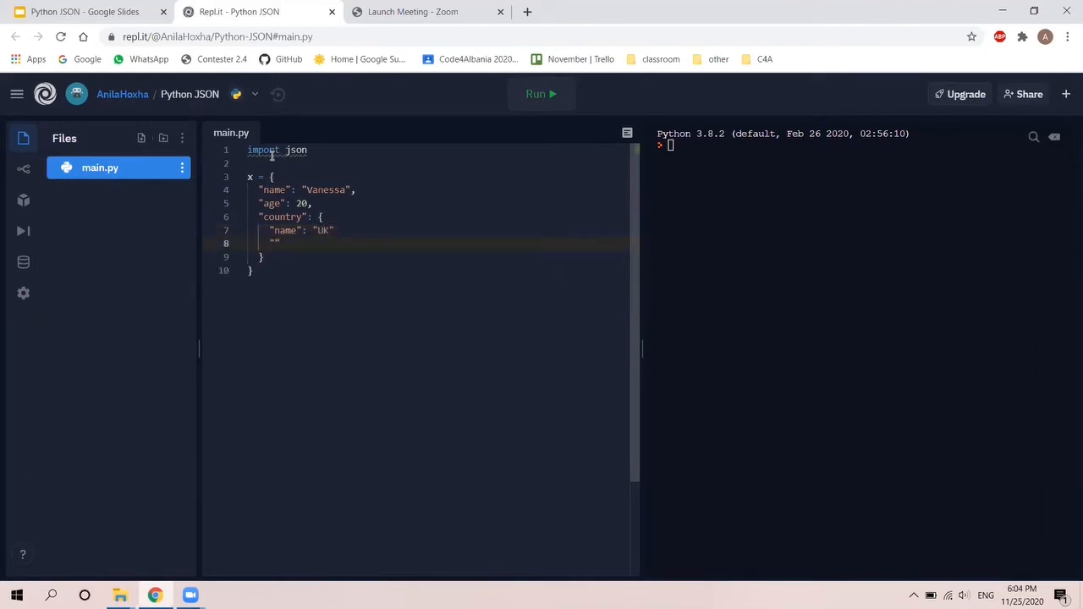
pyautogui.write('"city":')
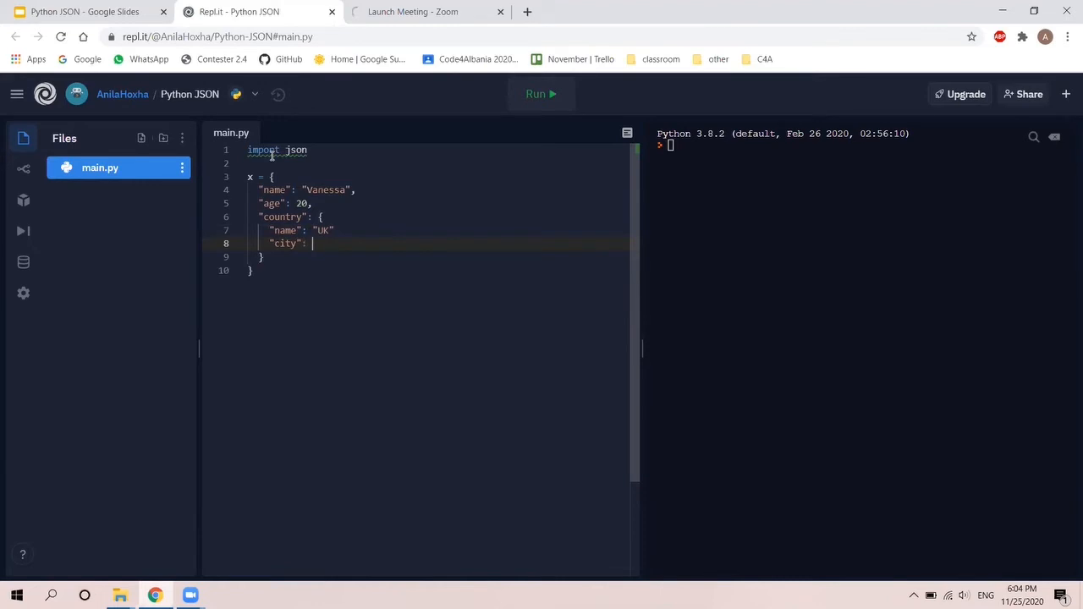
pyautogui.write('Lo"')
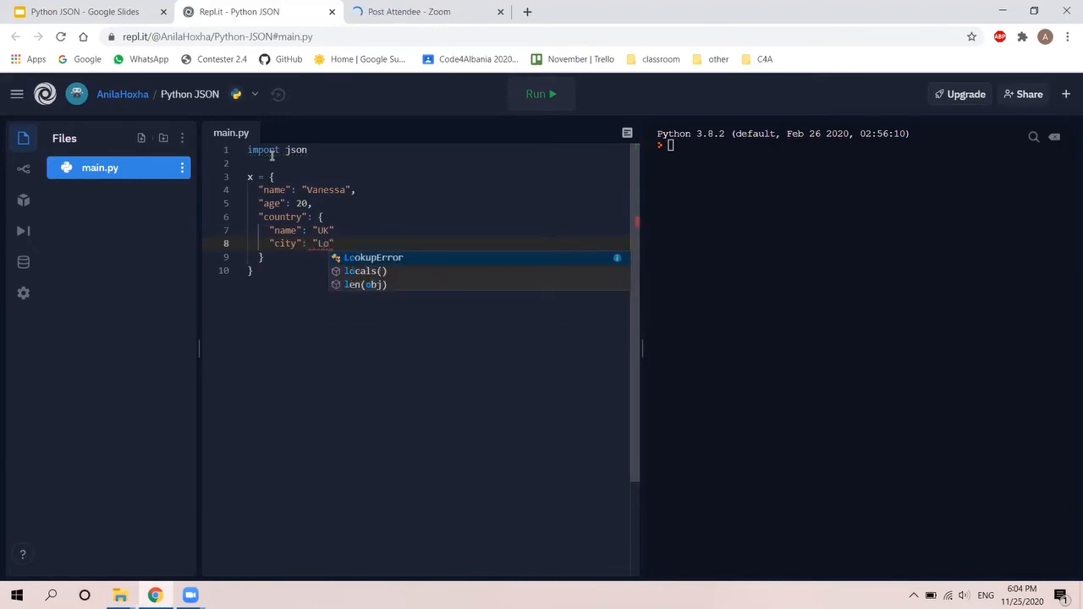
pyautogui.write('ndon')
pyautogui.click(437, 230)
pyautogui.write(',')
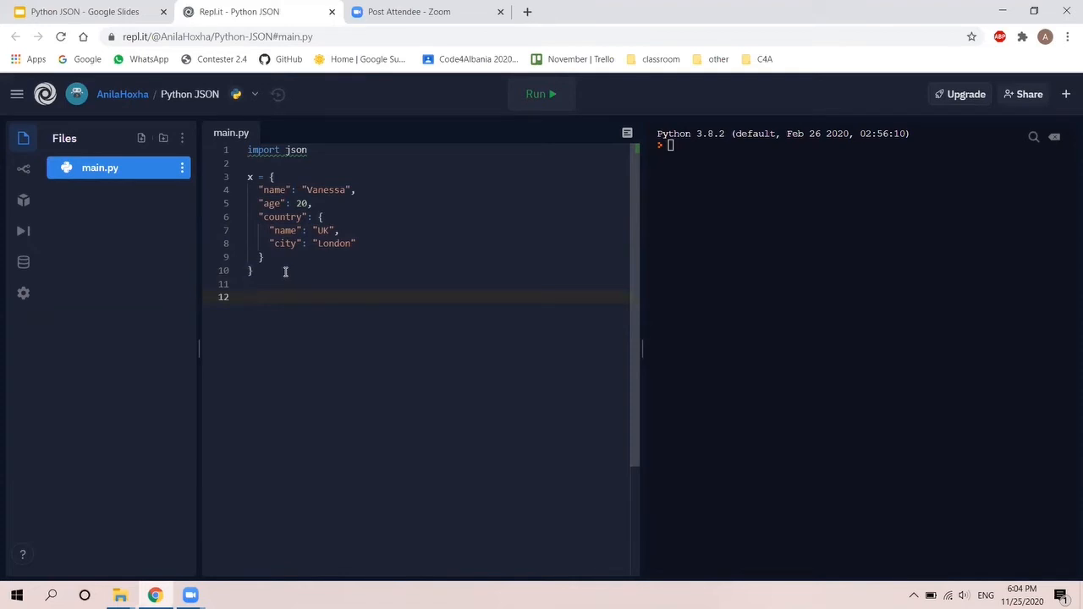
# Open datafile.json for writing as writefile and call json.dump(x, writefile) inside the block
pyautogui.write('with')
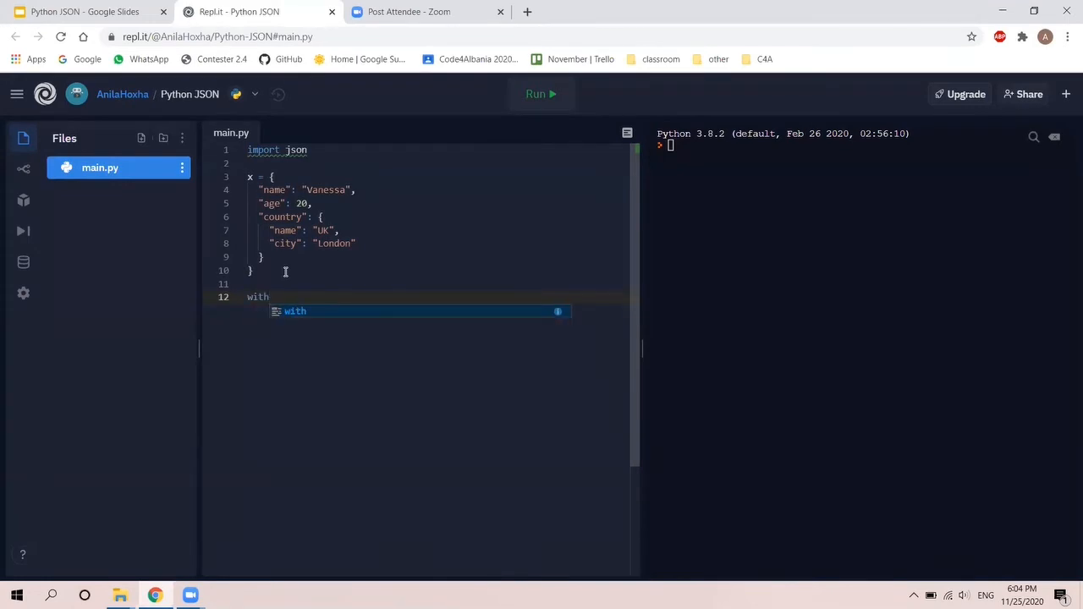
pyautogui.write('open("datafile.json')
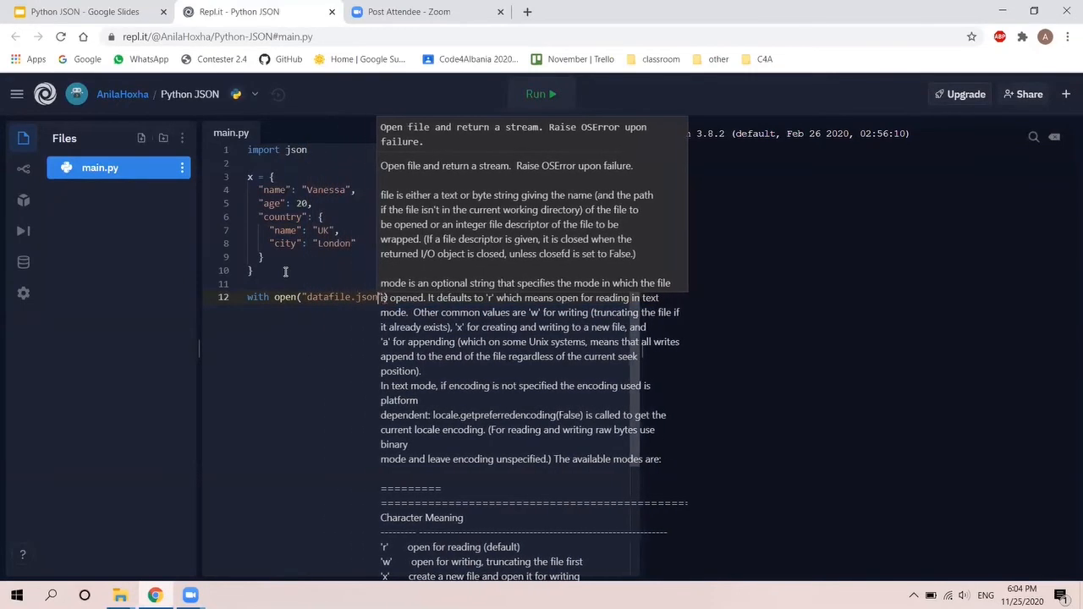
pyautogui.write(', ""')
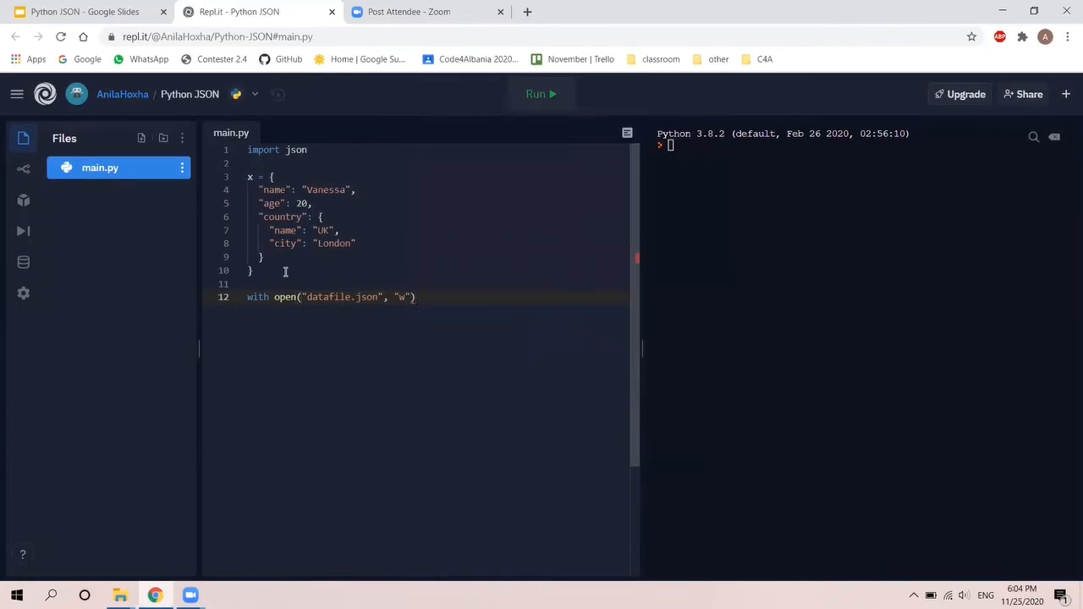
pyautogui.write('as write')
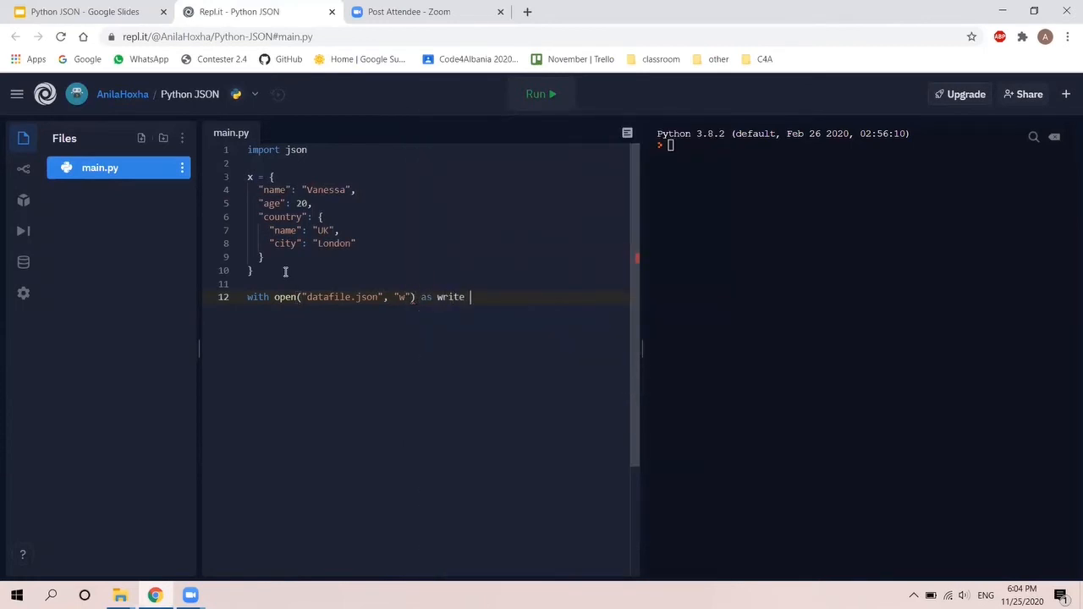
pyautogui.write('file:')
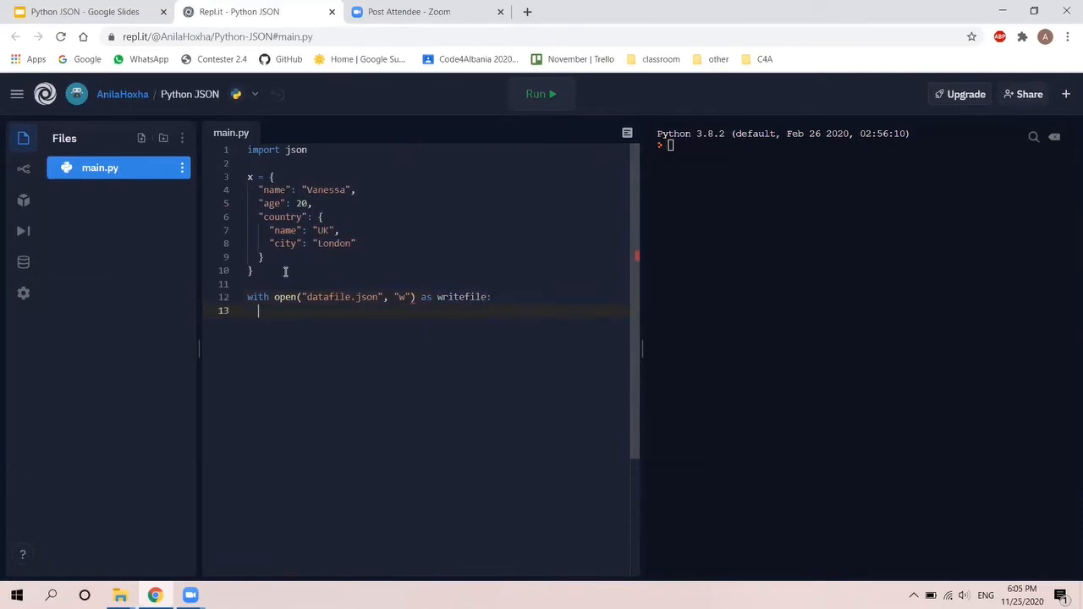
pyautogui.write('json.')
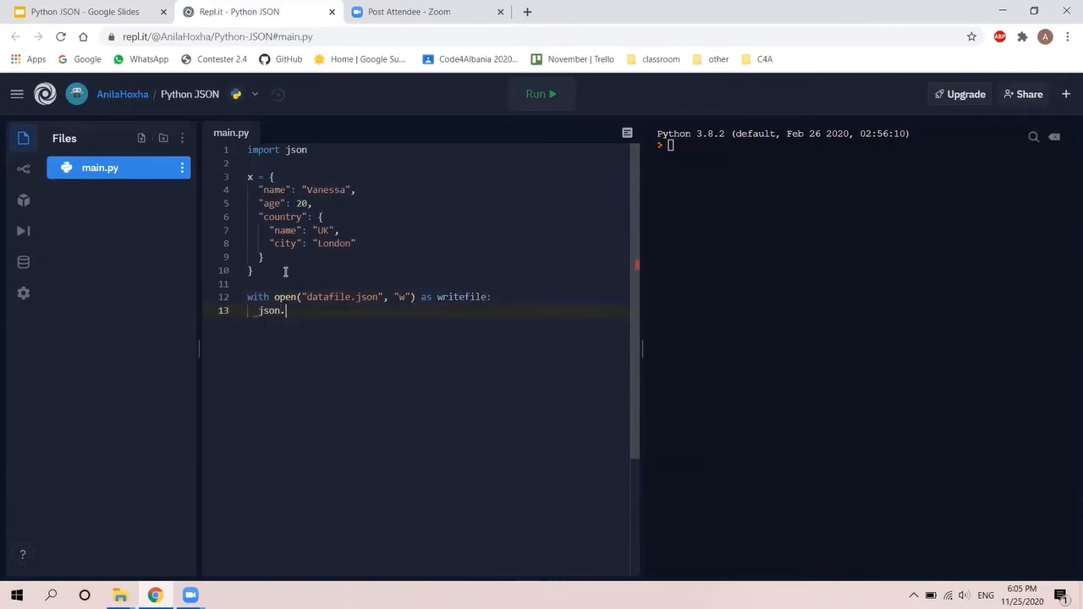
pyautogui.write('dump()')
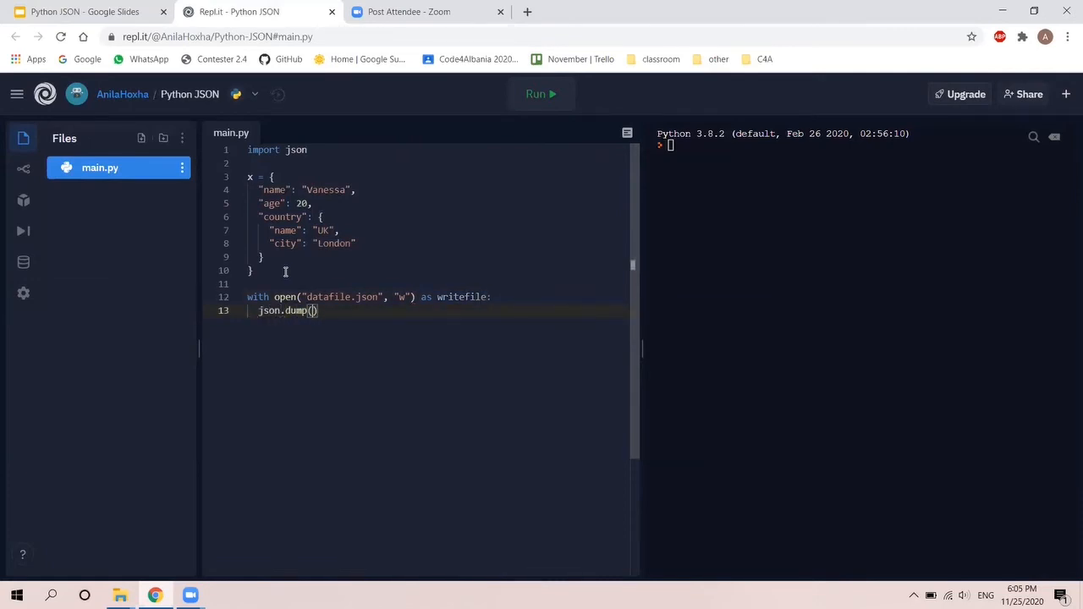
pyautogui.write('x,')
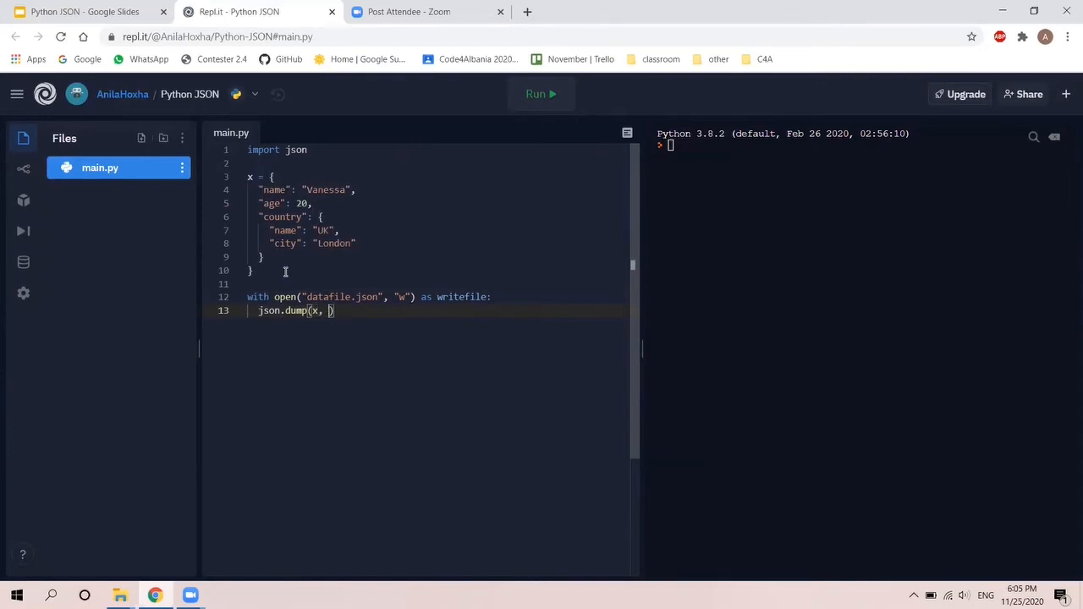
pyautogui.write('writefile')
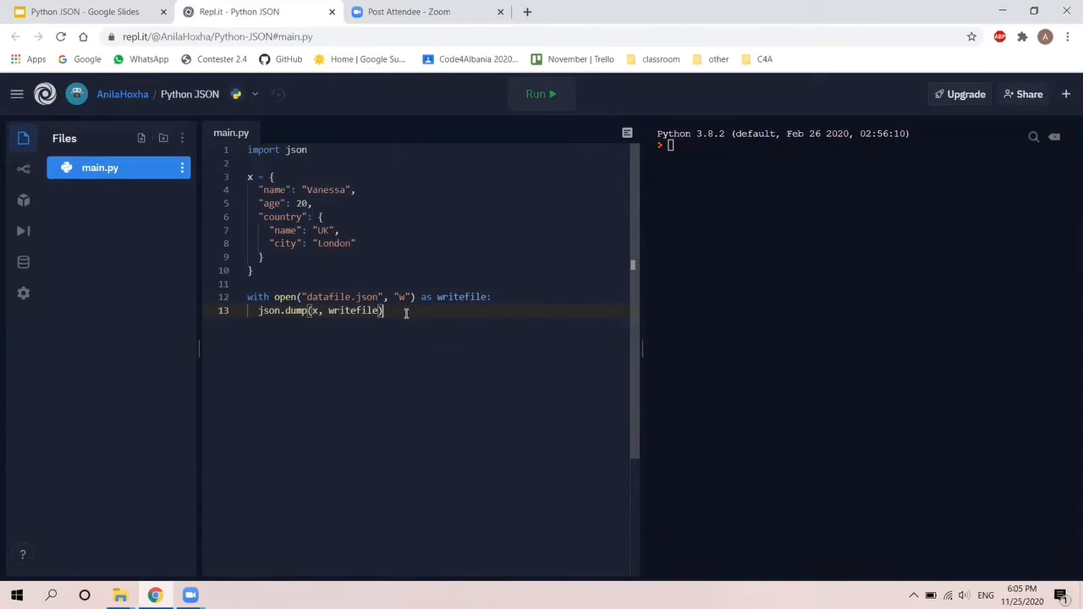
# Run main.py, view the one-line JSON in datafile.json, then return to main.py
pyautogui.click(539, 93)
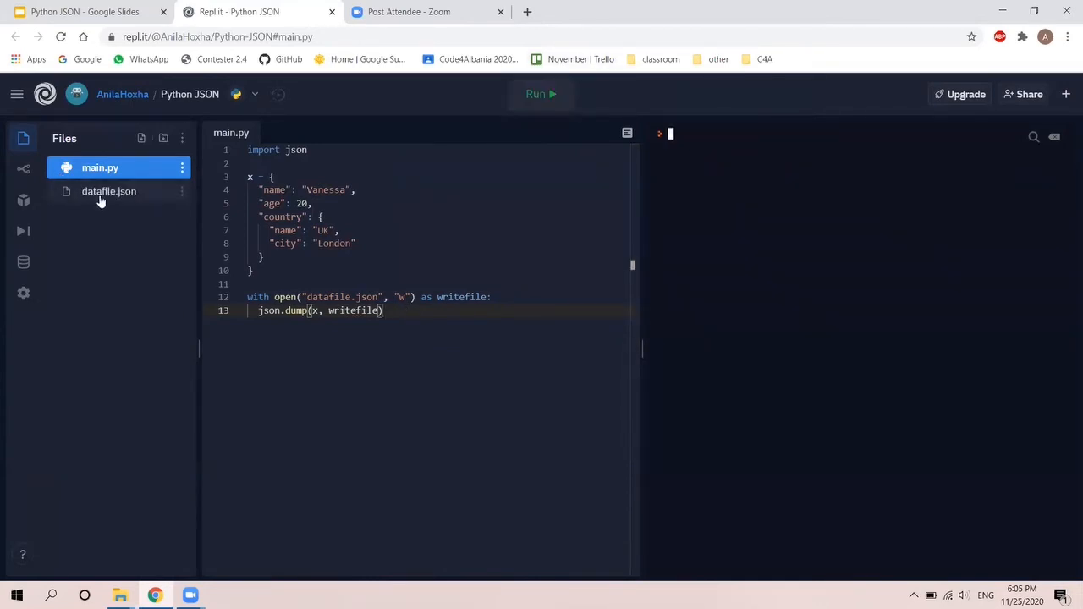
pyautogui.click(109, 191)
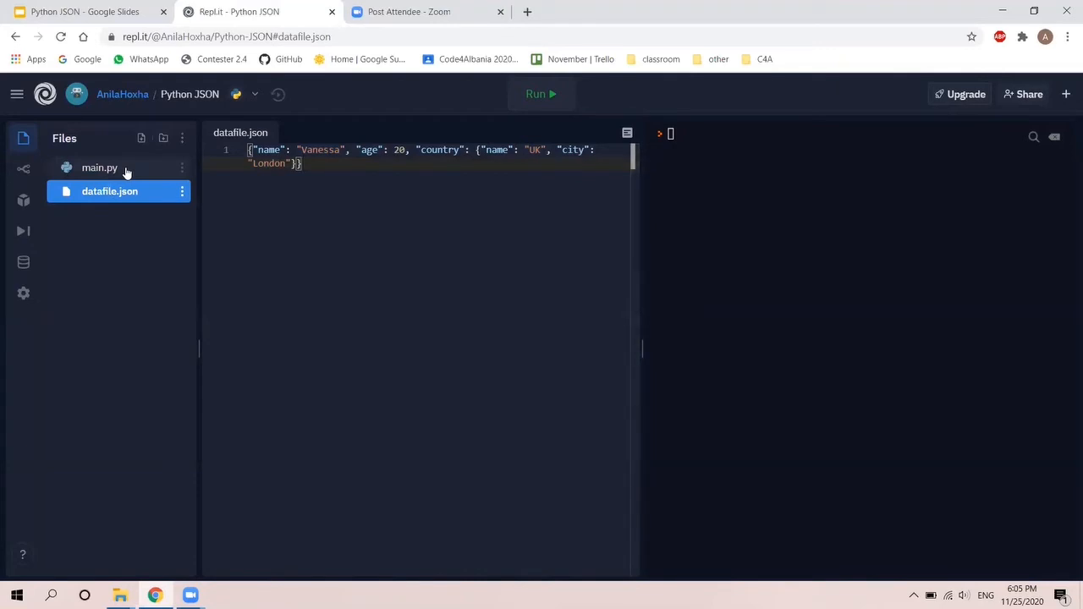
pyautogui.click(99, 167)
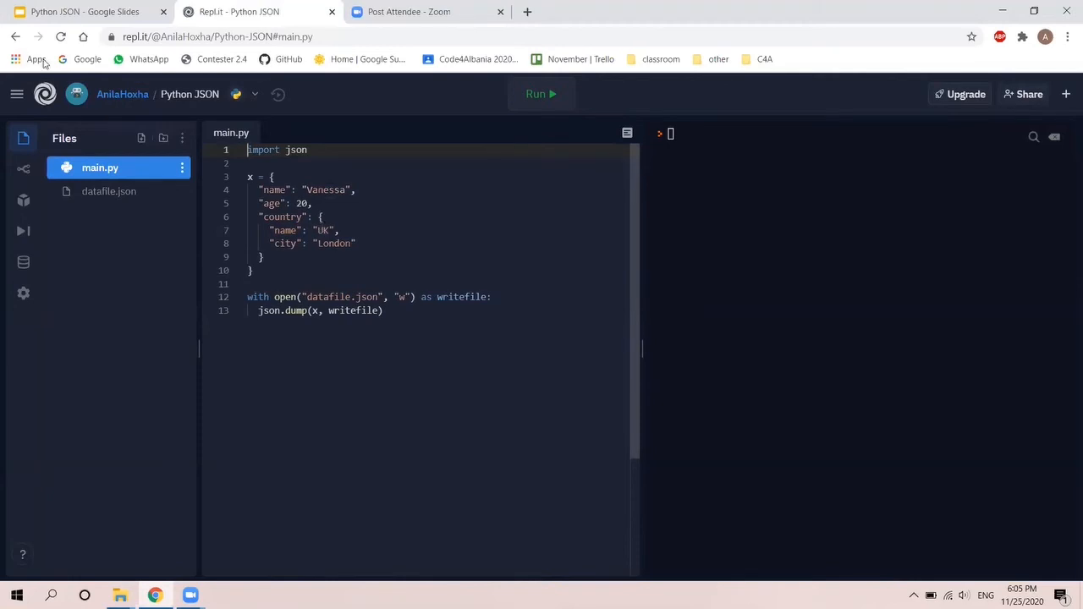
# Present the Python JSON slides through slide 13, Deserialization Example, then exit the slideshow
pyautogui.click(85, 11)
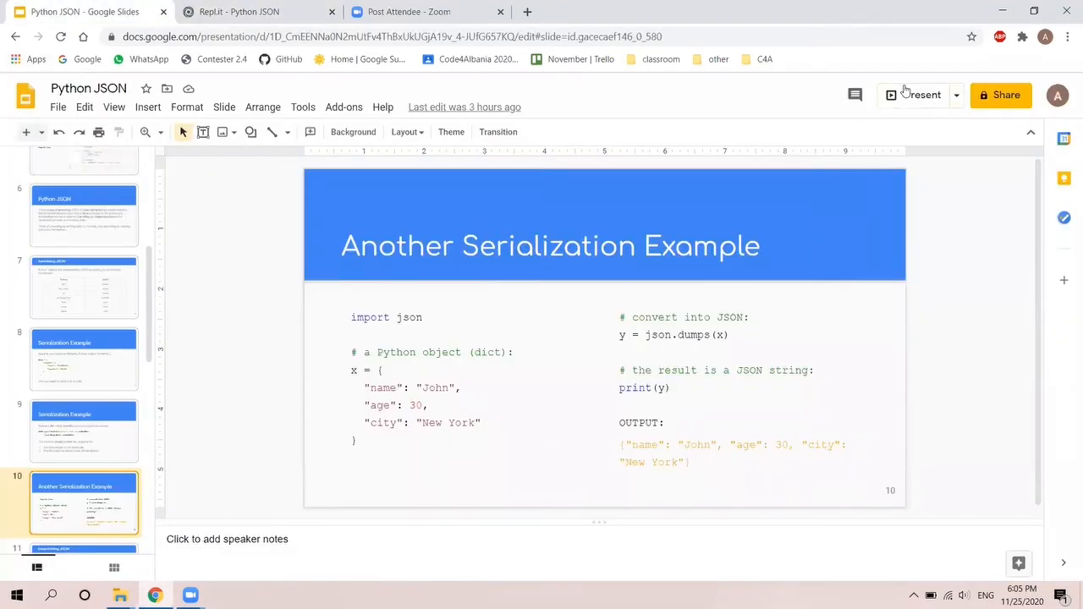
pyautogui.click(919, 95)
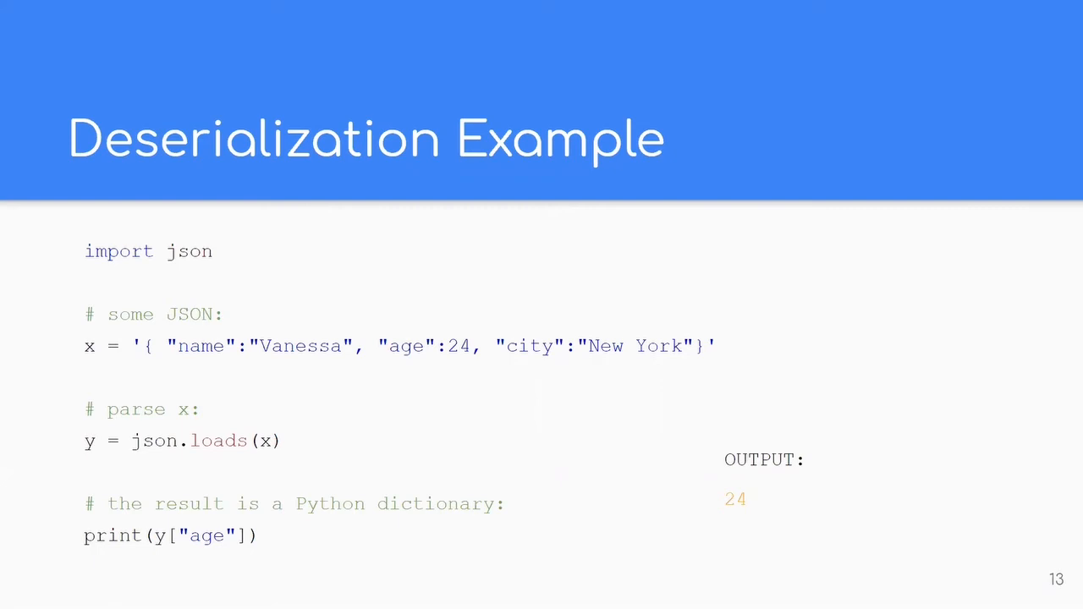
pyautogui.press('Escape')
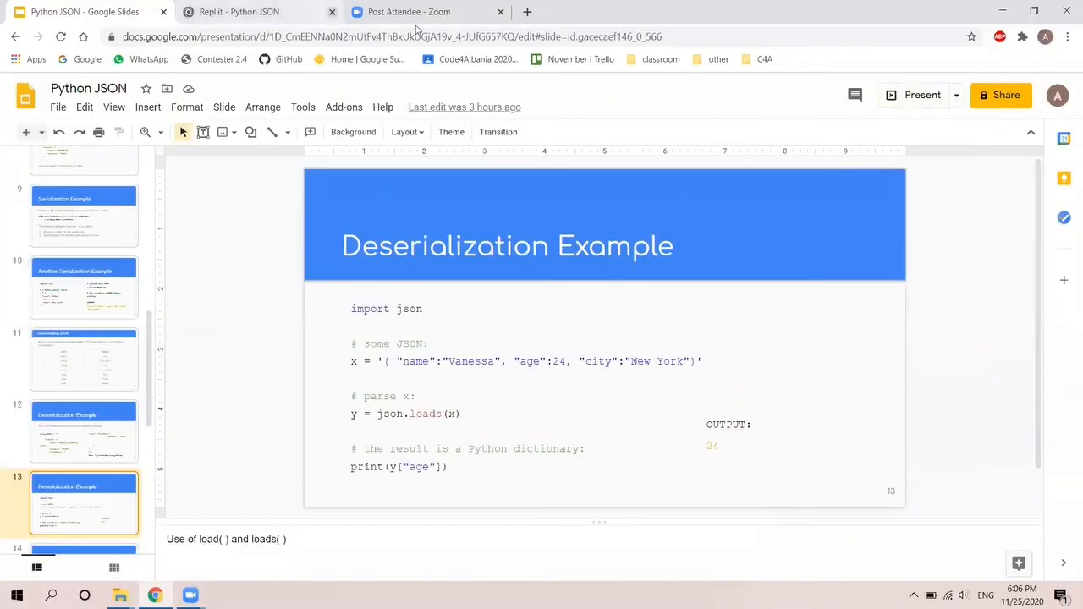
# In Replit, open datafile.json for reading as readfile, load it into data, and start a print line
pyautogui.click(238, 11)
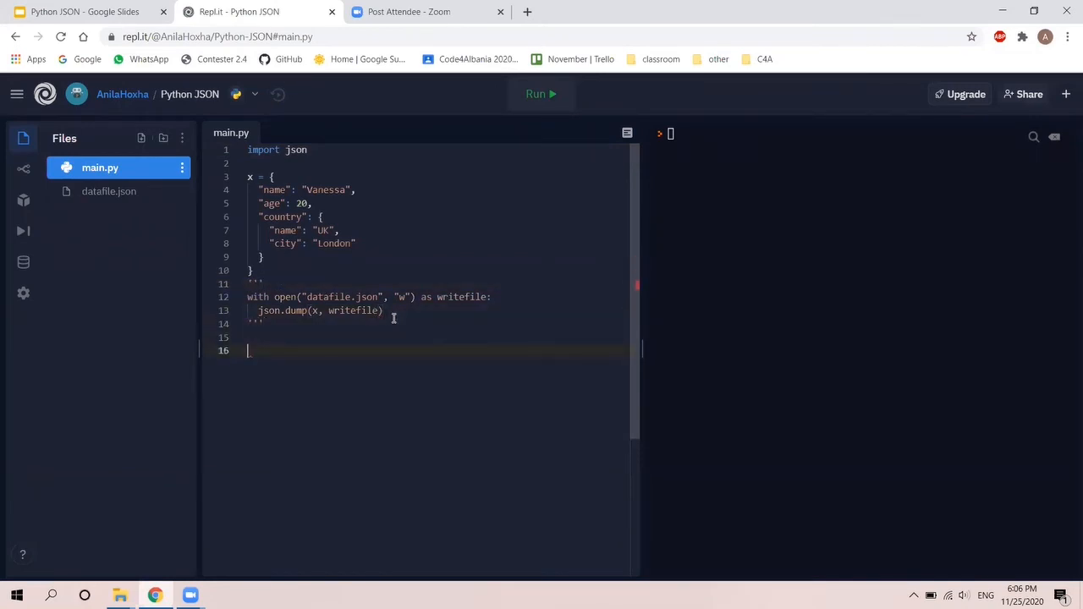
pyautogui.write('wit')
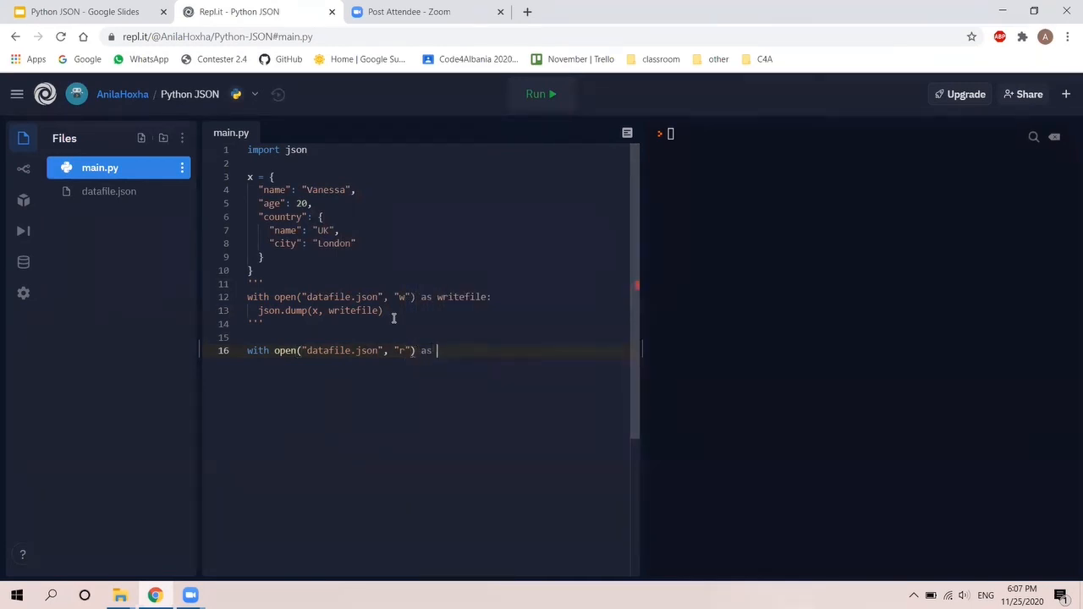
pyautogui.write('readfile:')
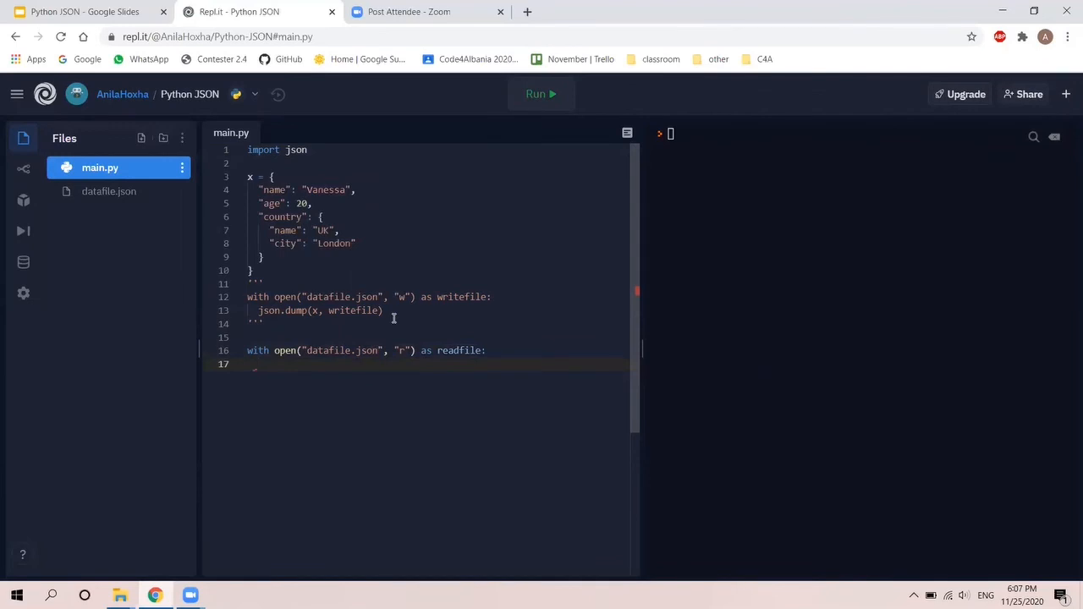
pyautogui.write('data =')
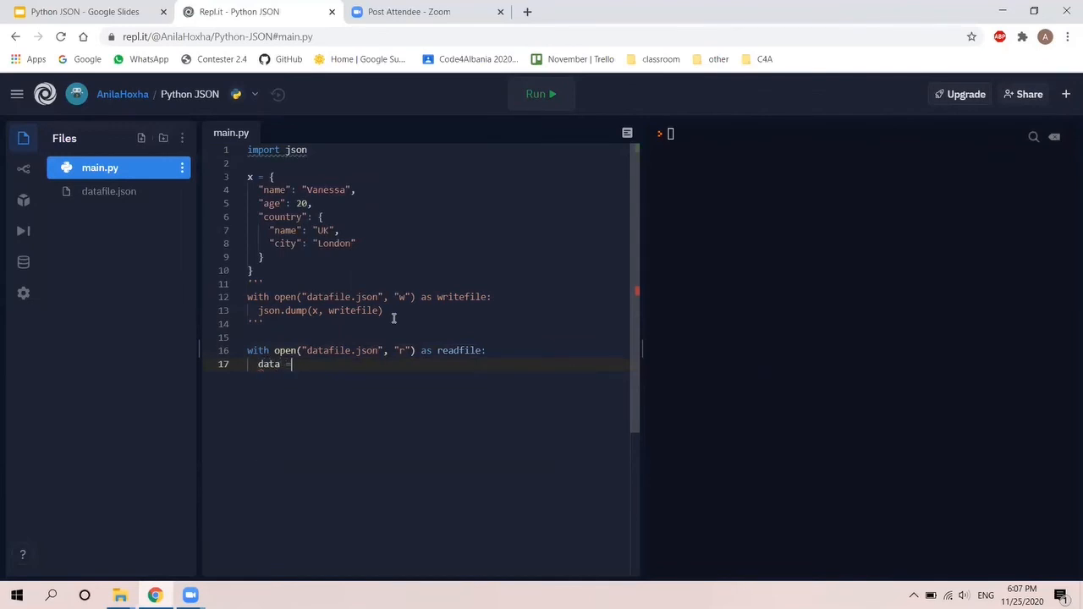
pyautogui.write('json.load(')
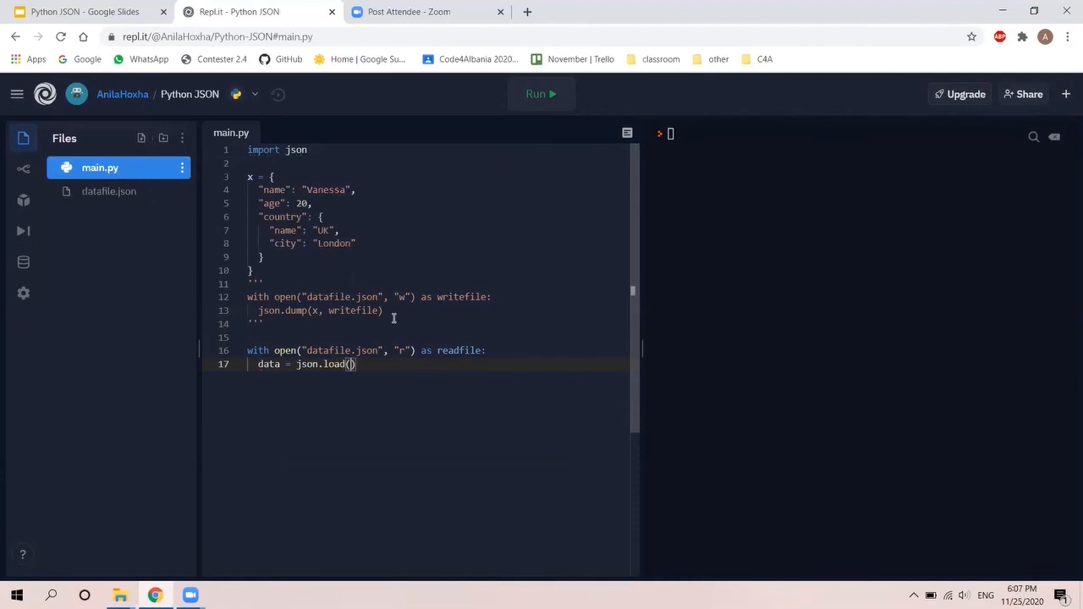
pyautogui.write('readfile')
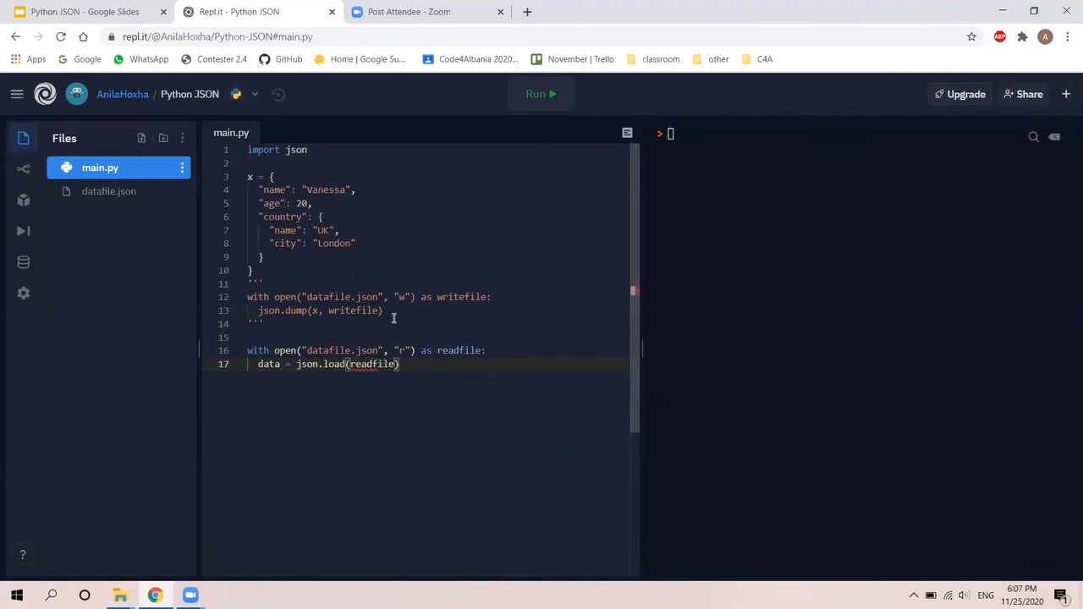
pyautogui.write('print')
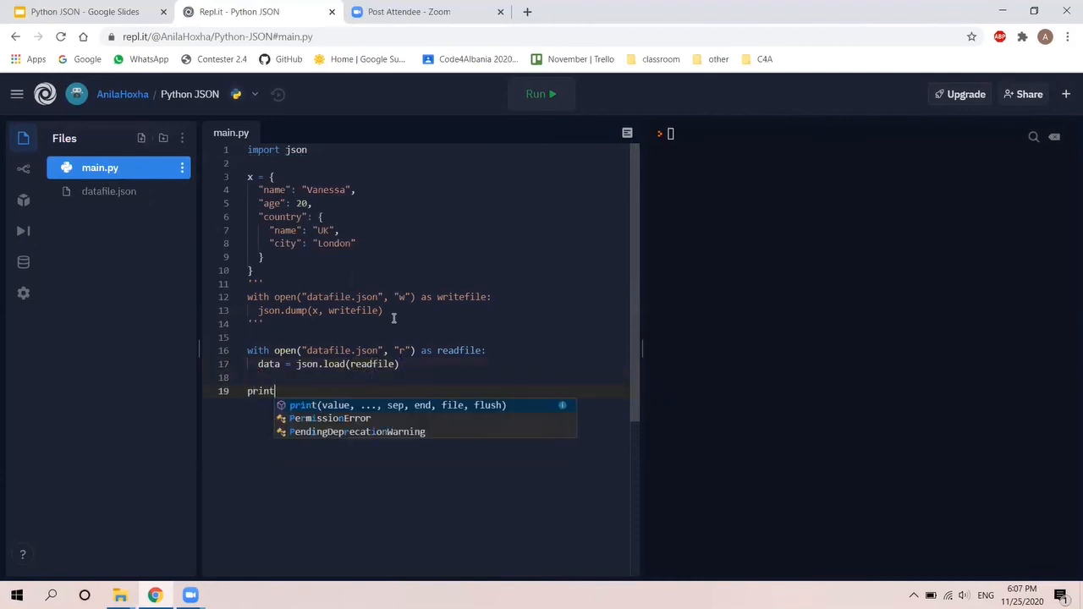
# Finish print(data), comment out the dict and writing block with ''', and run the script
pyautogui.write('(data')
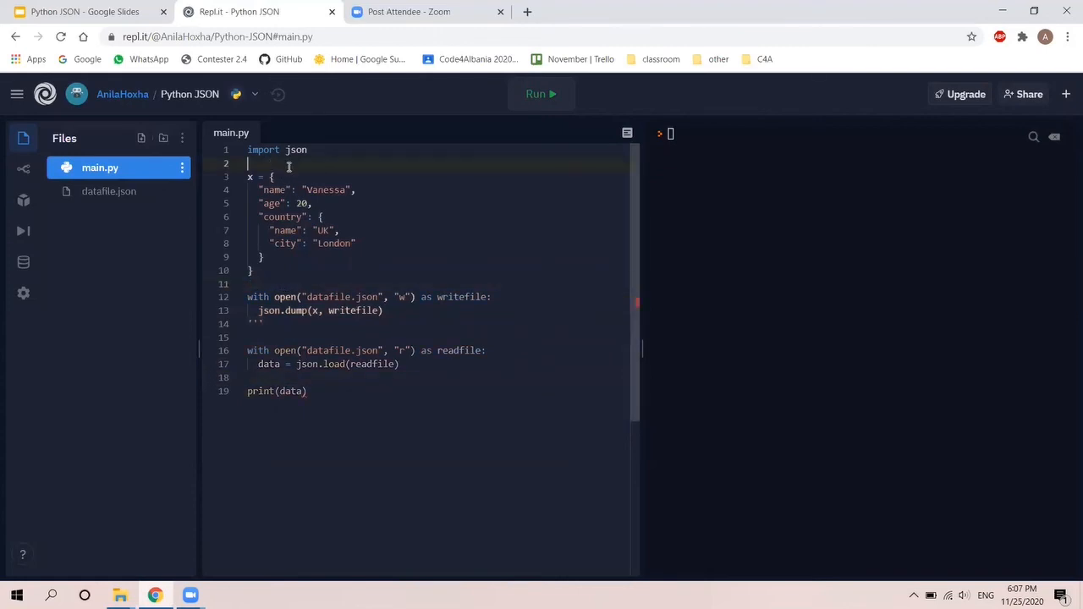
pyautogui.write("'''")
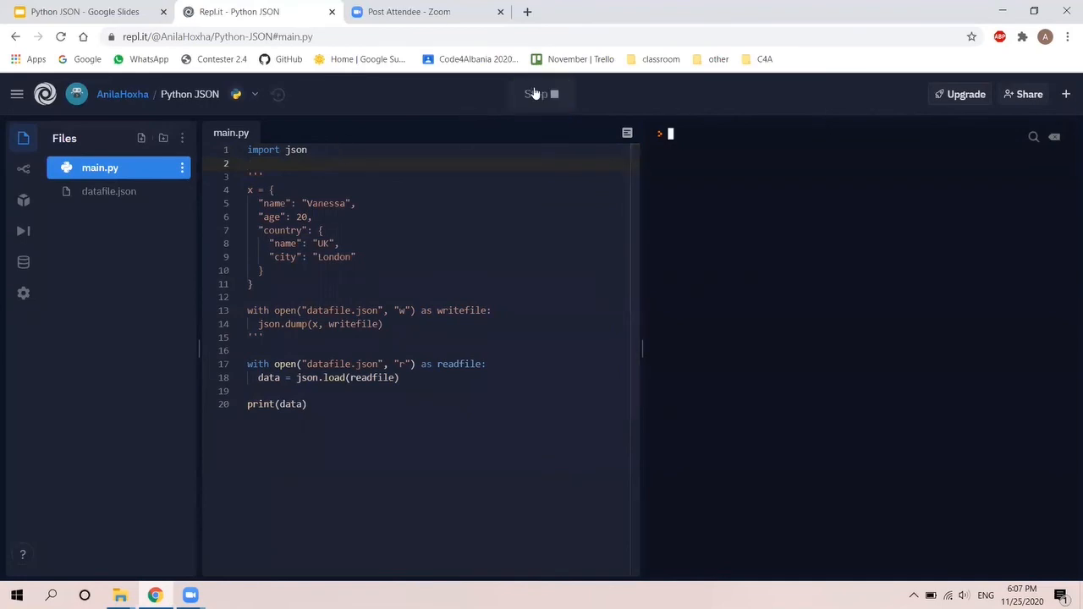
pyautogui.click(541, 94)
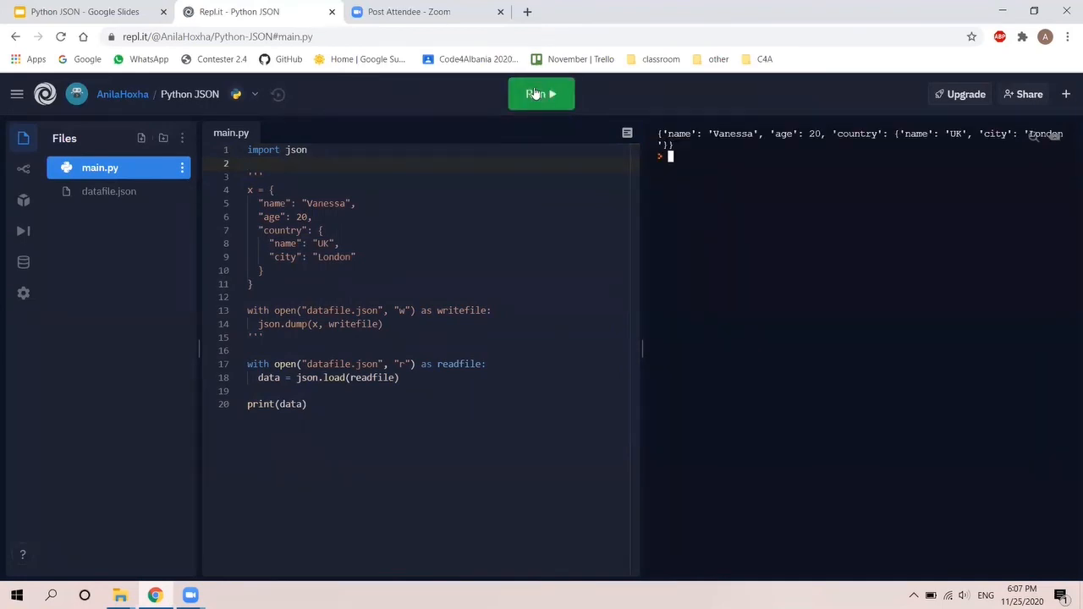
pyautogui.moveTo(305, 403)
pyautogui.write('[')
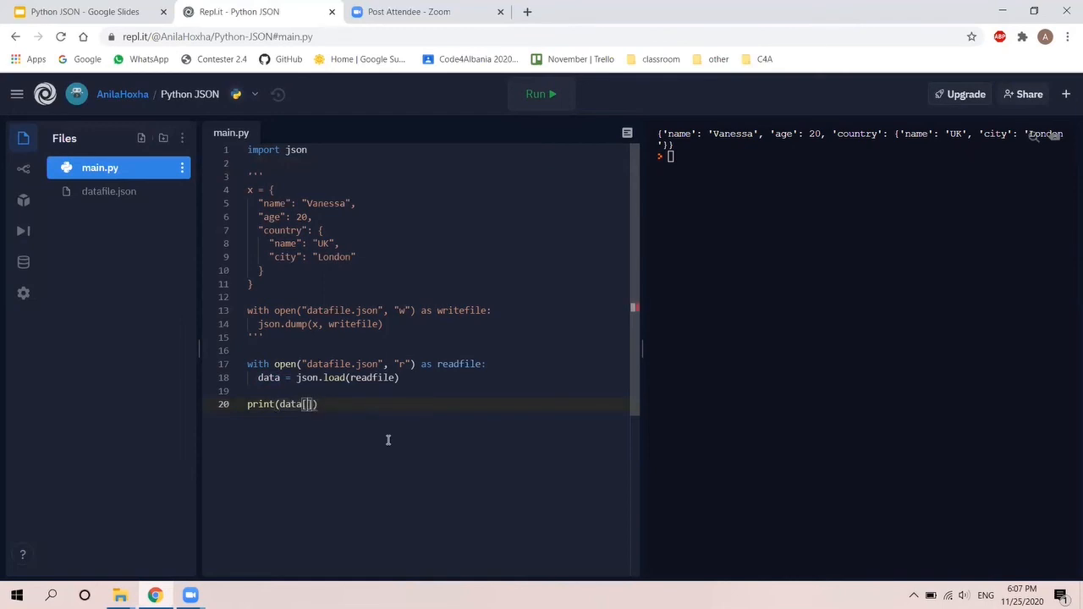
# Change the print to data["age"] and run it, outputting 20
pyautogui.write('""')
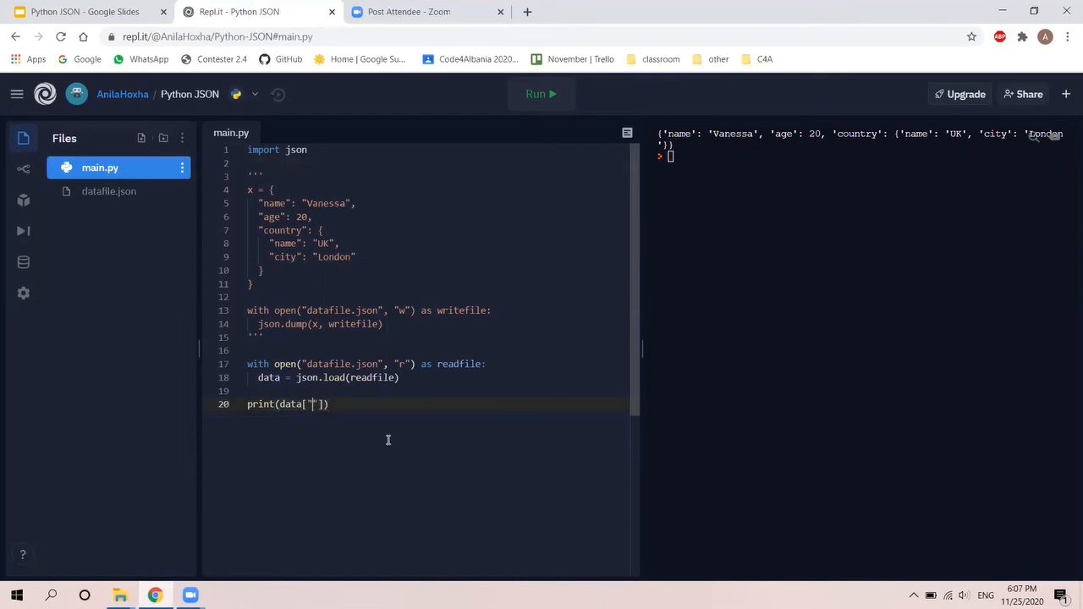
pyautogui.write('age')
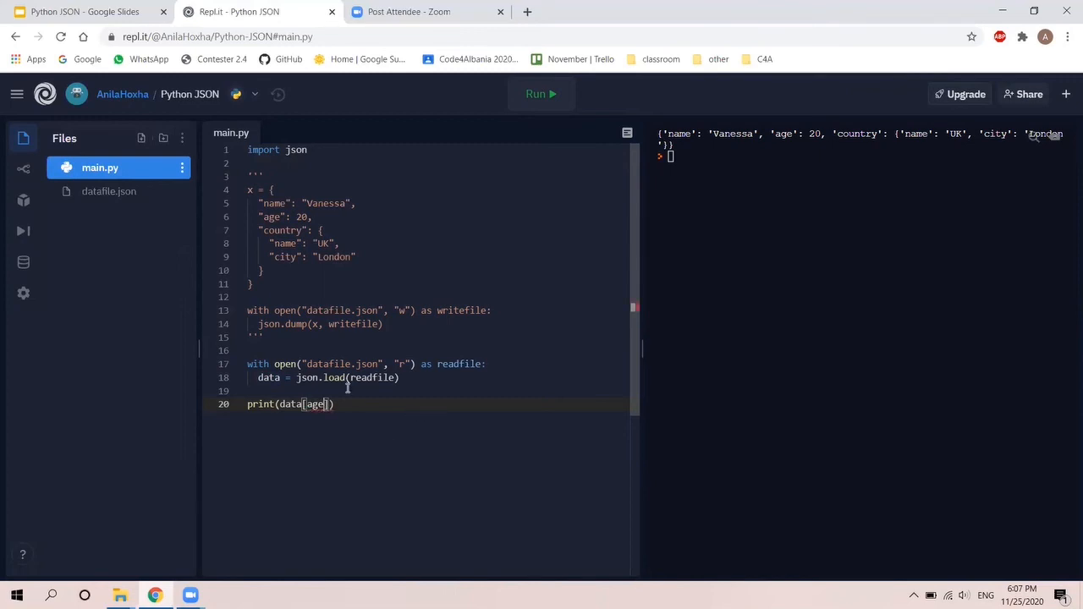
pyautogui.write('"a"')
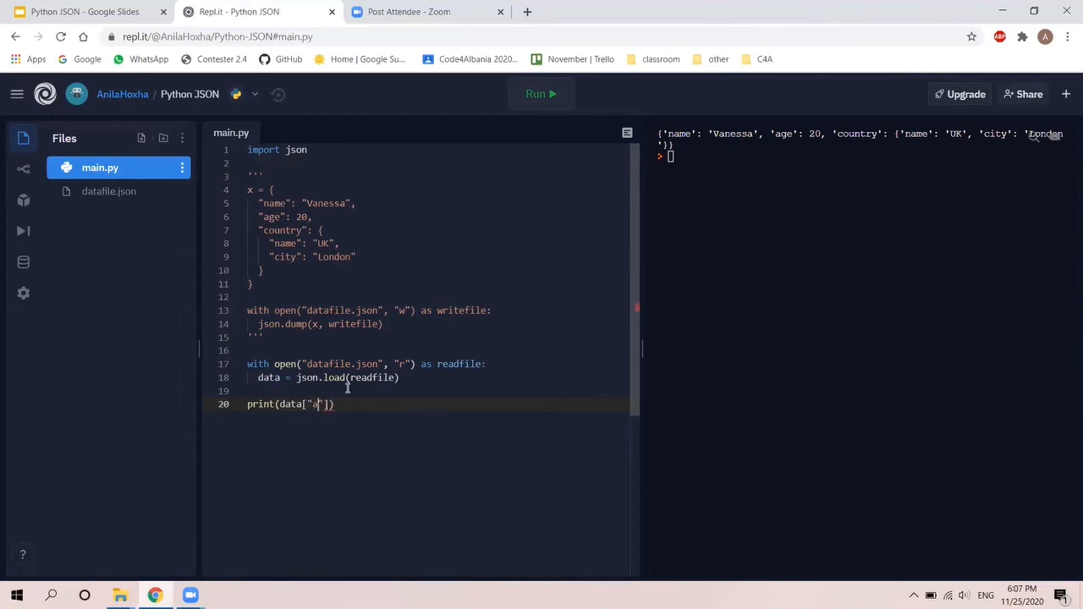
pyautogui.write('ge')
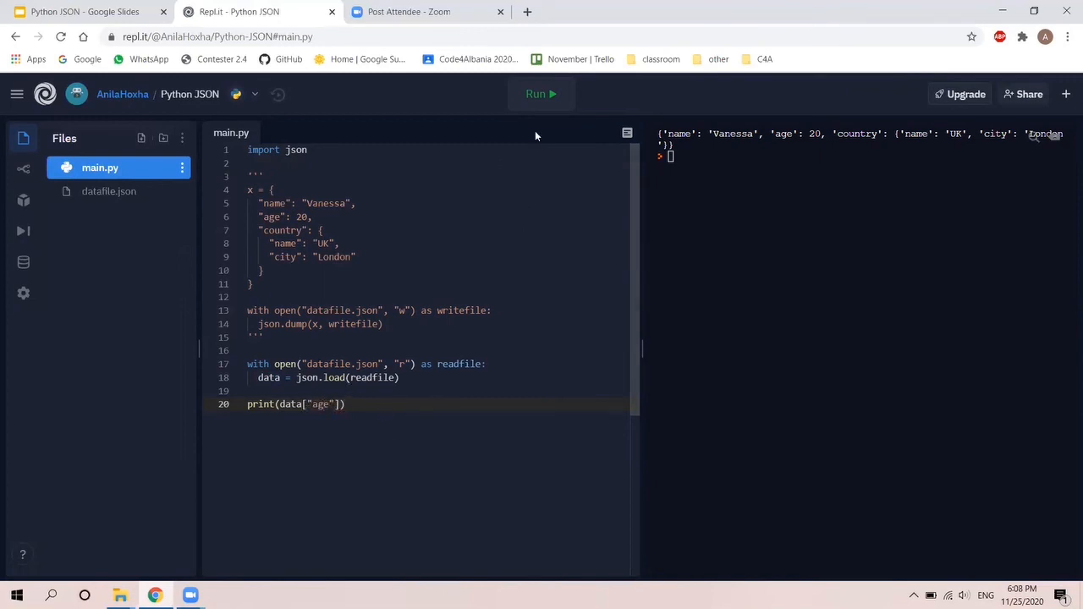
pyautogui.click(541, 94)
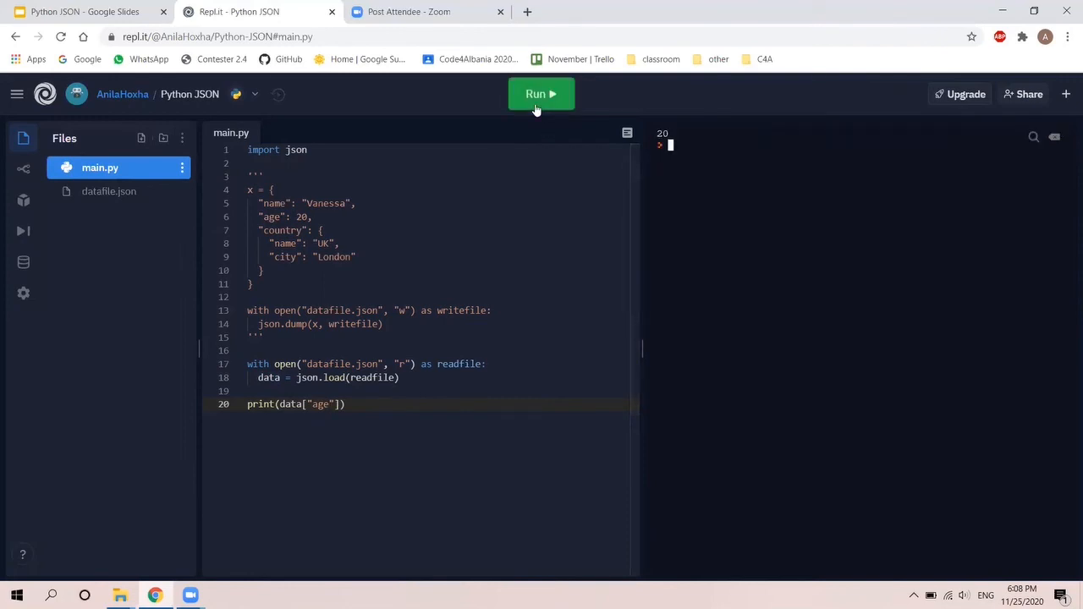
pyautogui.moveTo(164, 7)
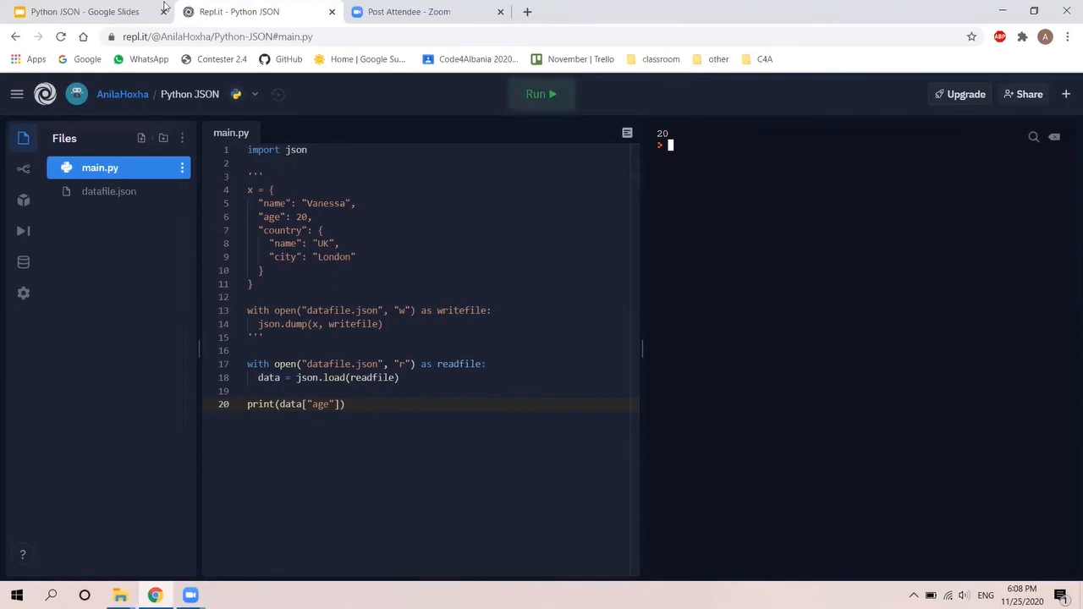
# Present the Google Slides deck and advance to slide 14, Format JSON
pyautogui.click(85, 11)
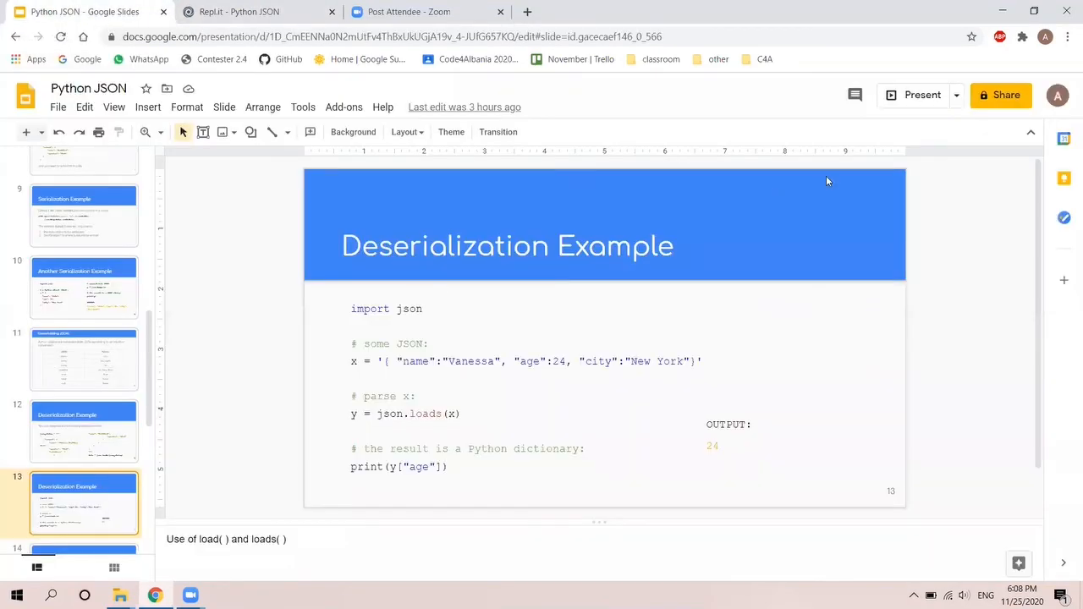
pyautogui.click(921, 94)
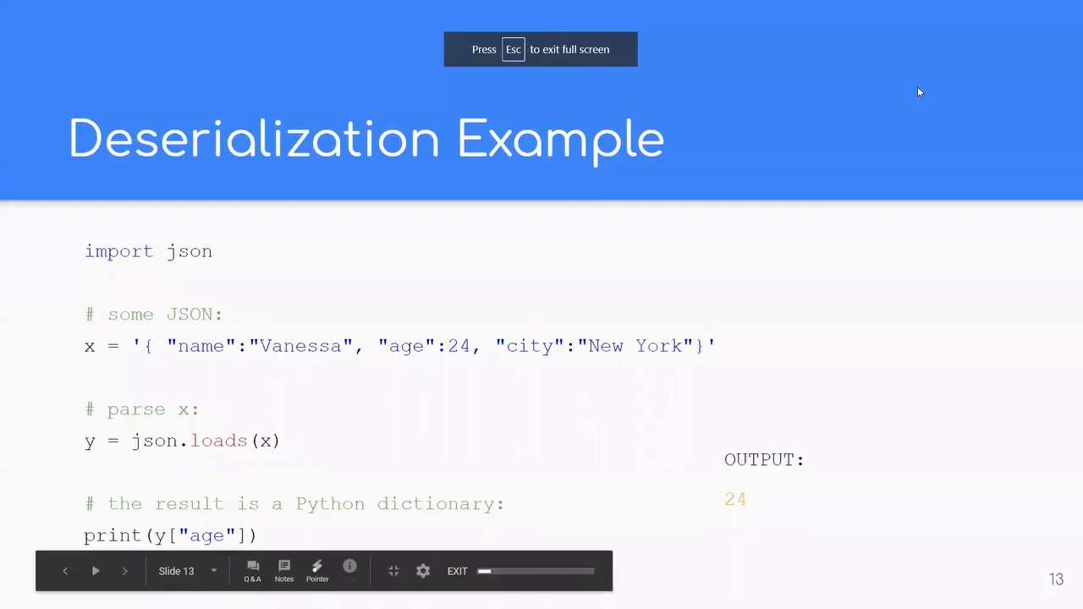
pyautogui.click(125, 570)
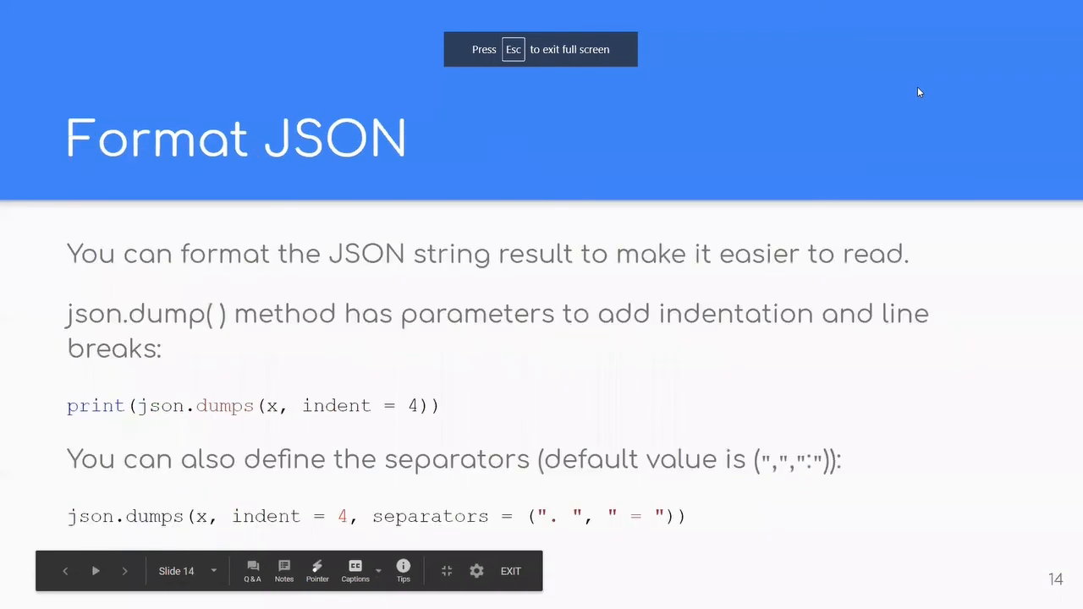